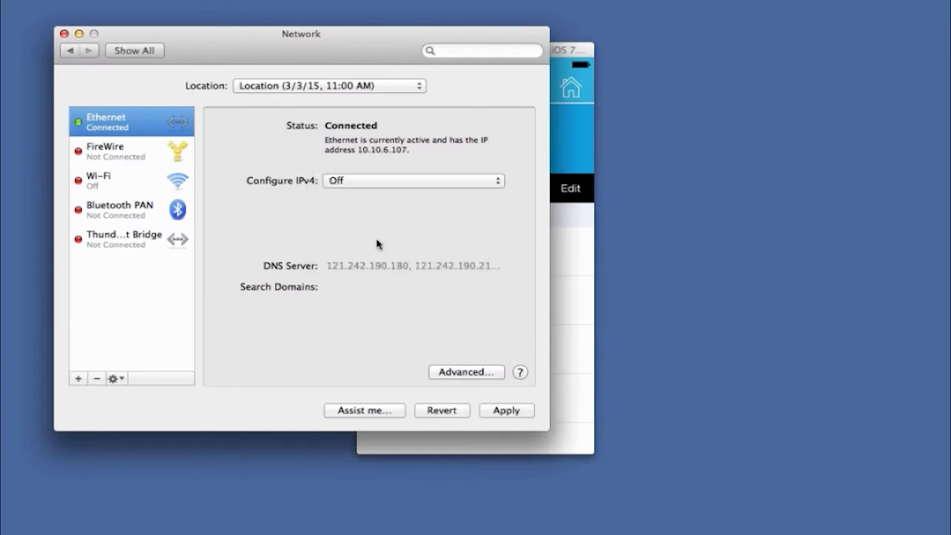
click(505, 410)
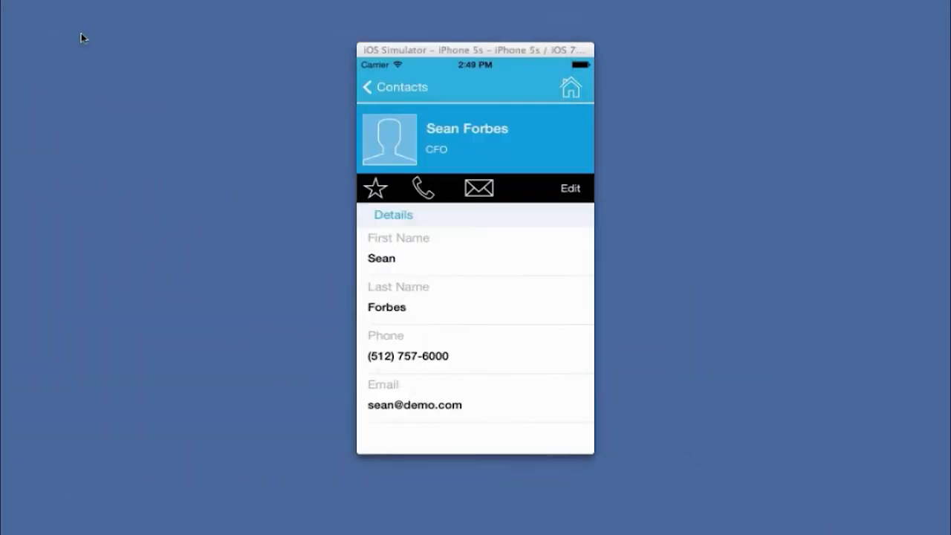
click(571, 187)
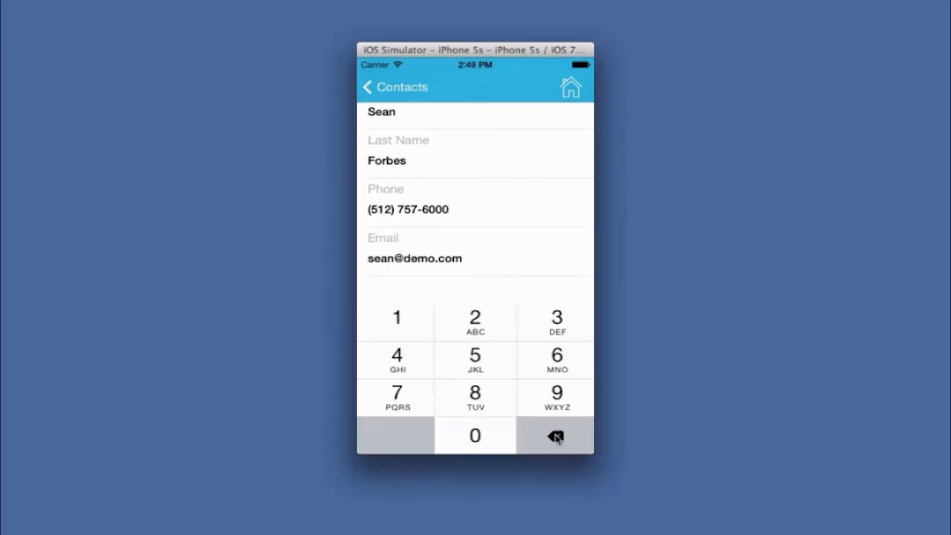
click(476, 358)
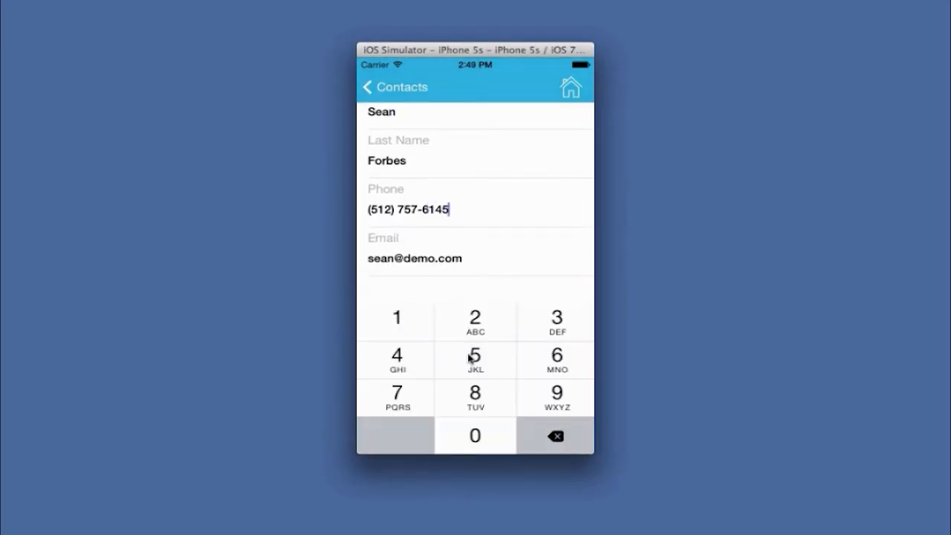
click(414, 258)
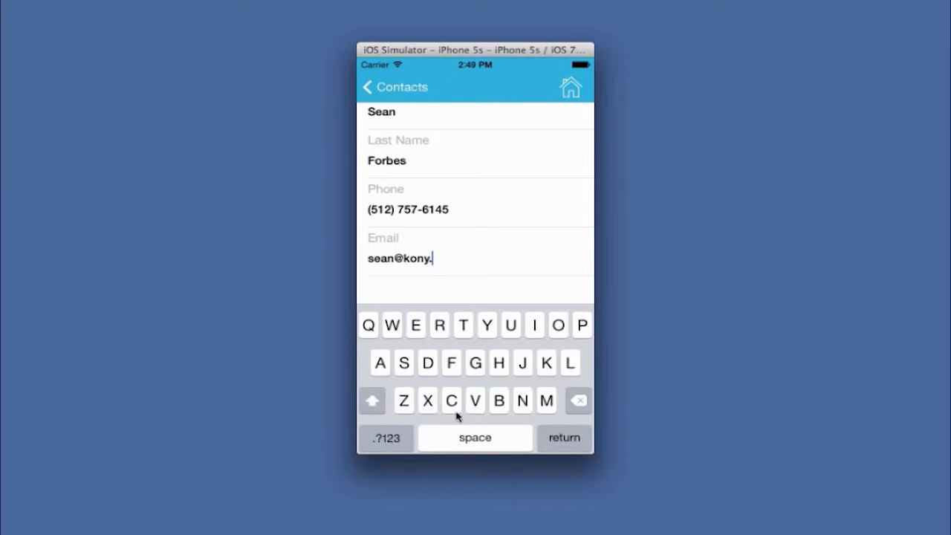
text(com)
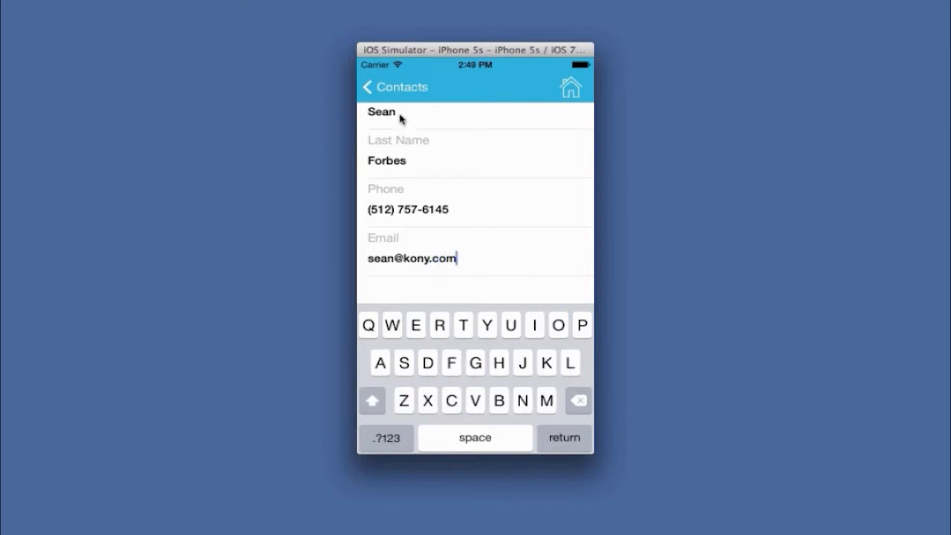
click(578, 401)
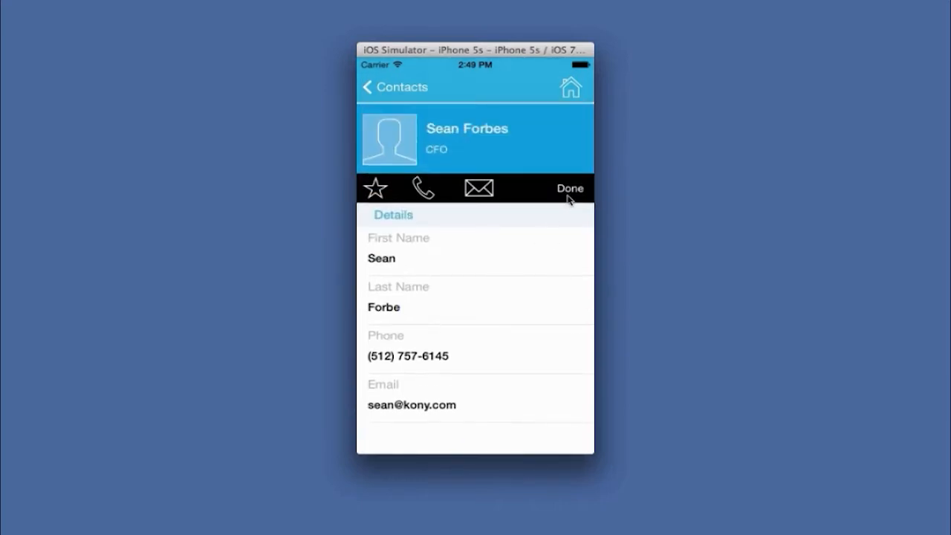
Step: Save the contact offline, dismiss the connection warning and return to the Contacts list
click(570, 188)
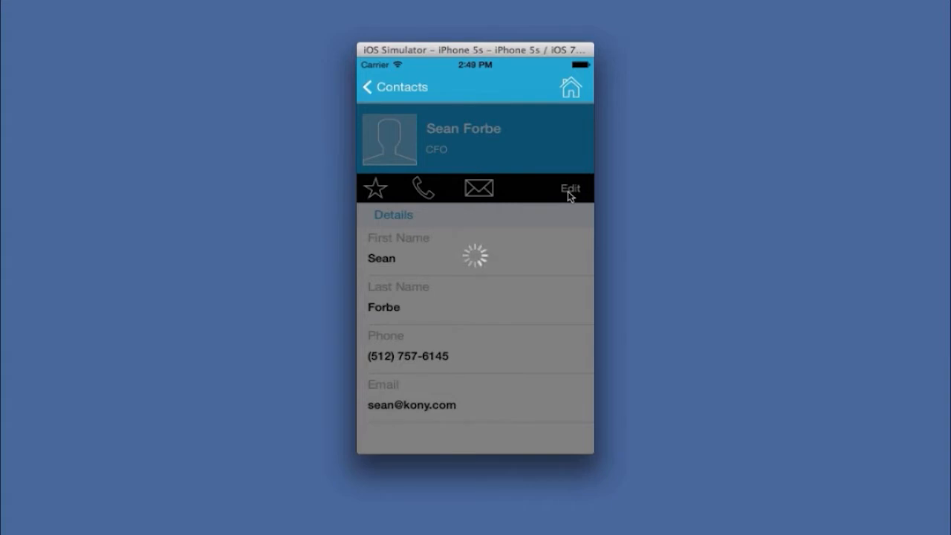
click(570, 187)
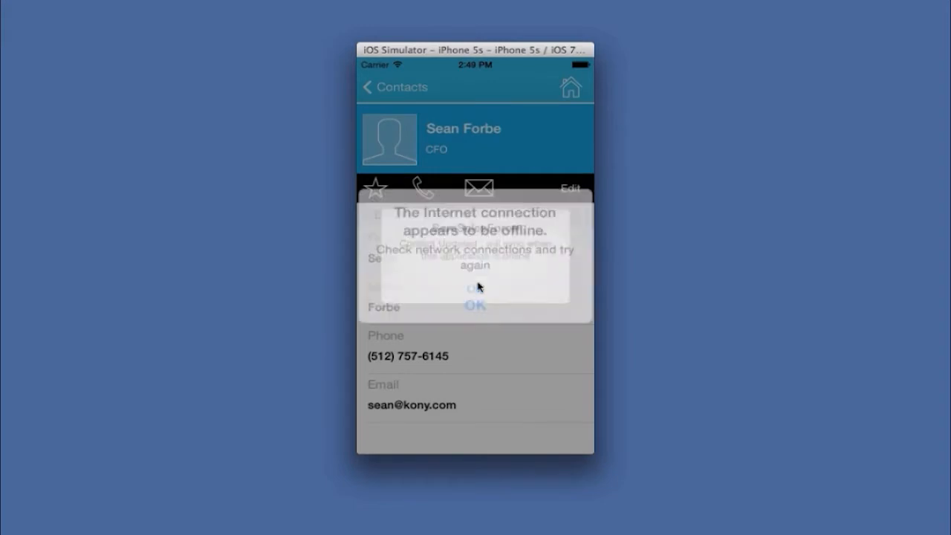
click(473, 306)
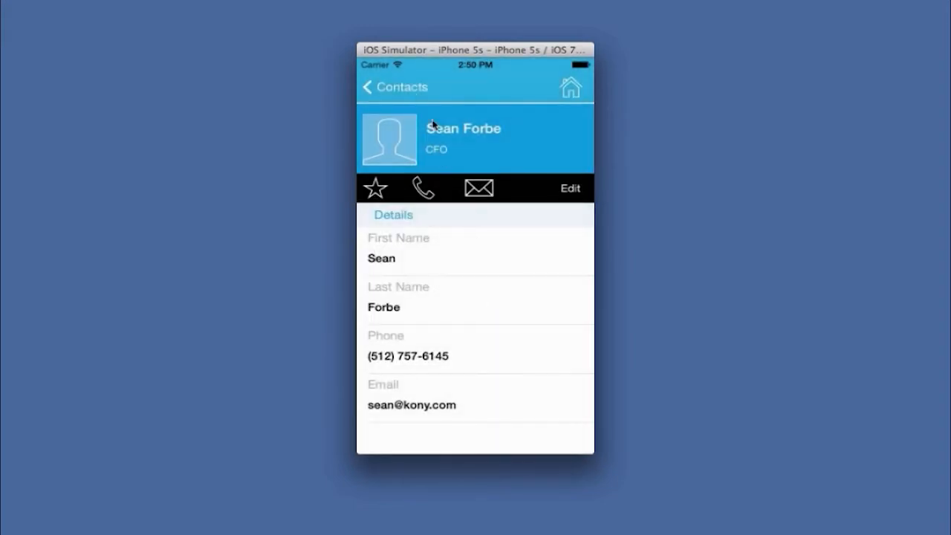
click(369, 86)
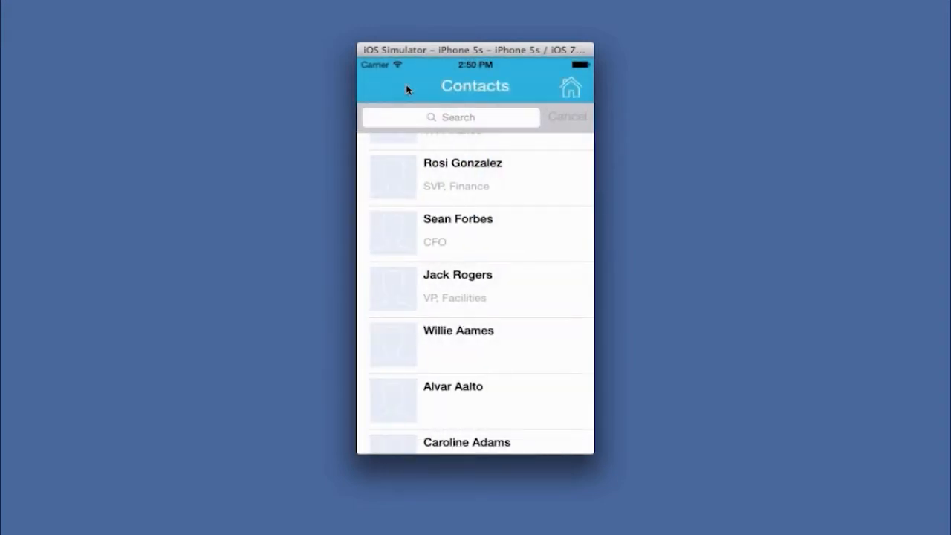
click(570, 85)
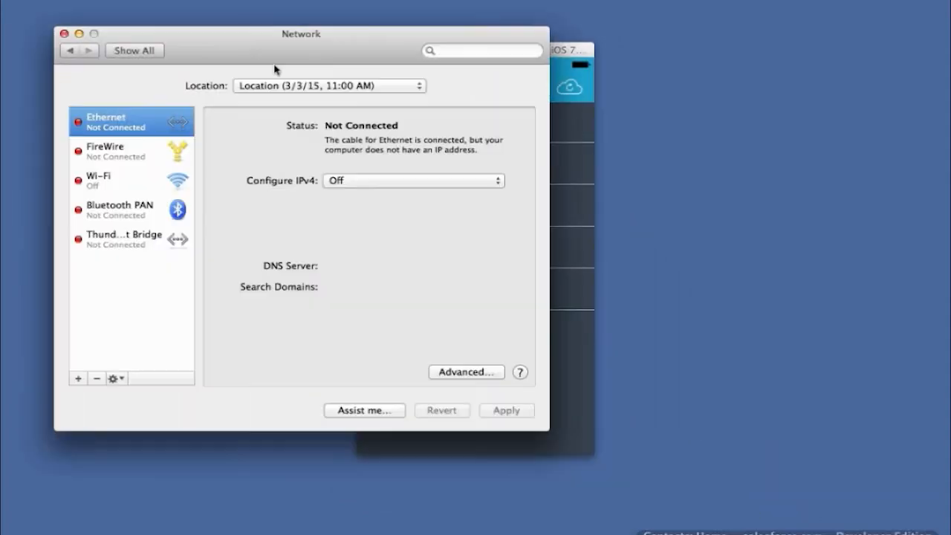
Step: Set Ethernet to obtain its IPv4 address using DHCP and apply
click(413, 181)
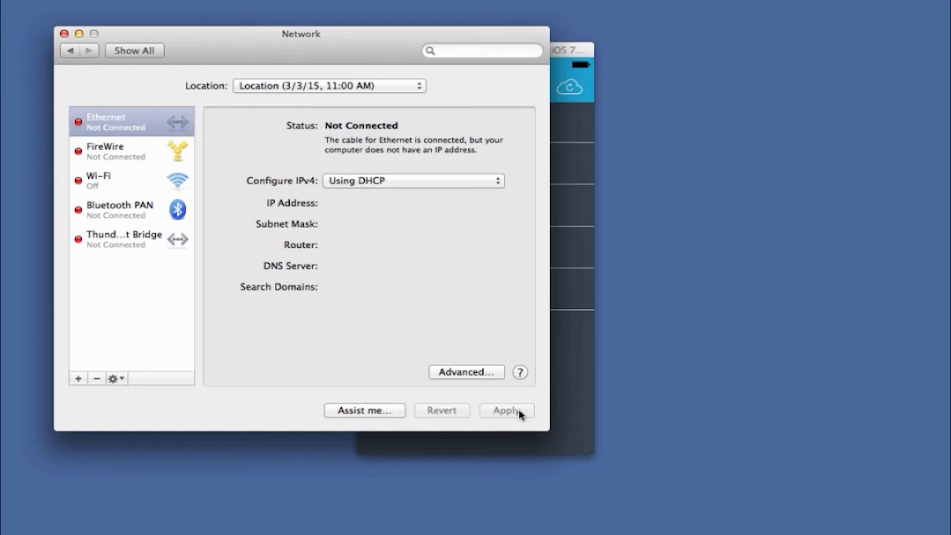
click(505, 410)
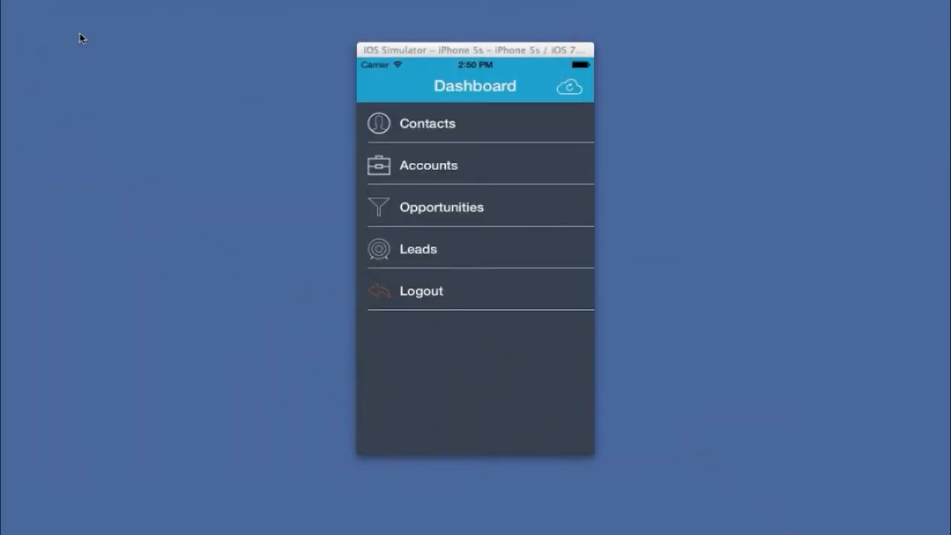
Step: Sync the app's data from the Dashboard, acknowledge success and browse the contacts list
click(569, 86)
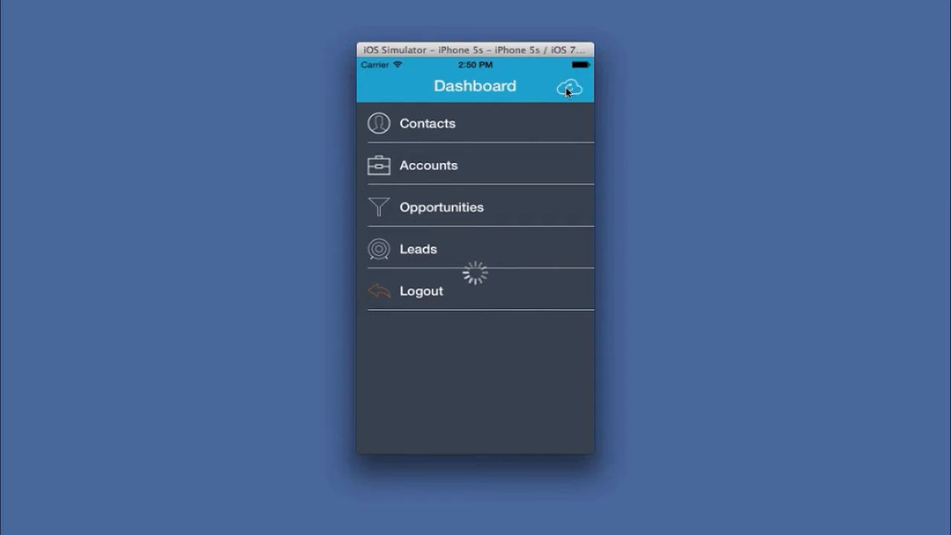
click(569, 86)
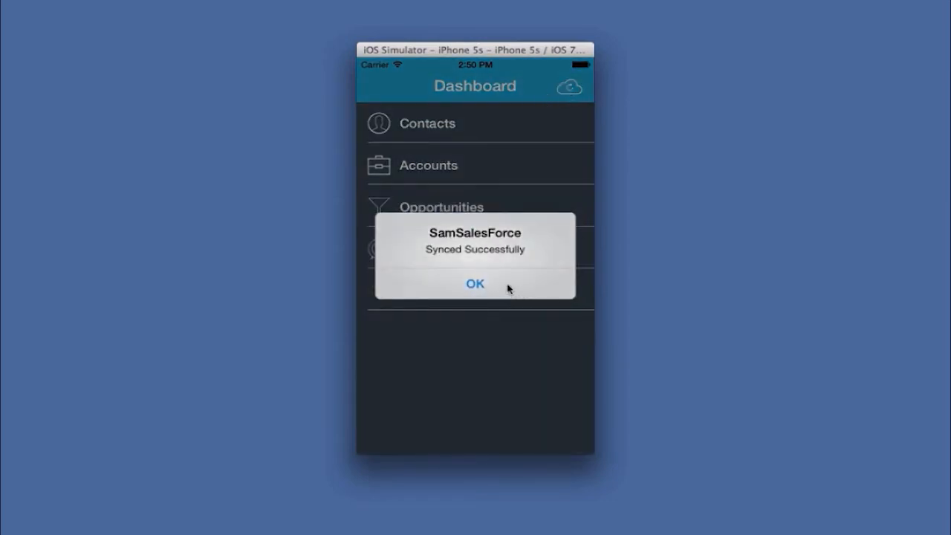
click(475, 284)
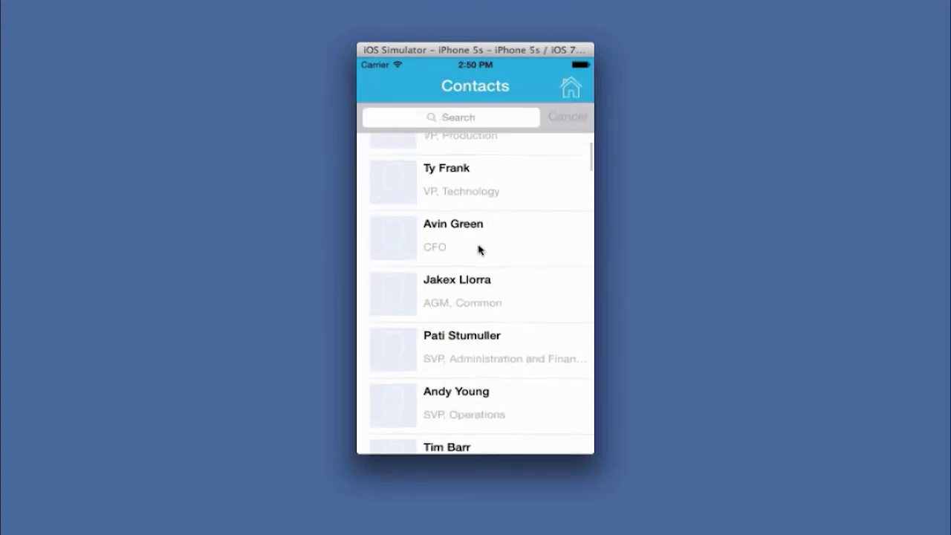
scroll(down, 3)
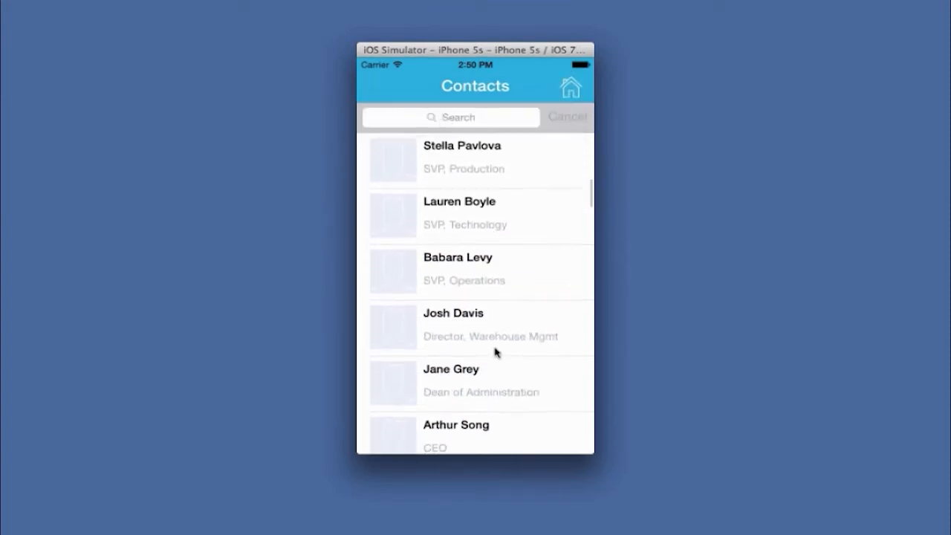
scroll(down, 3)
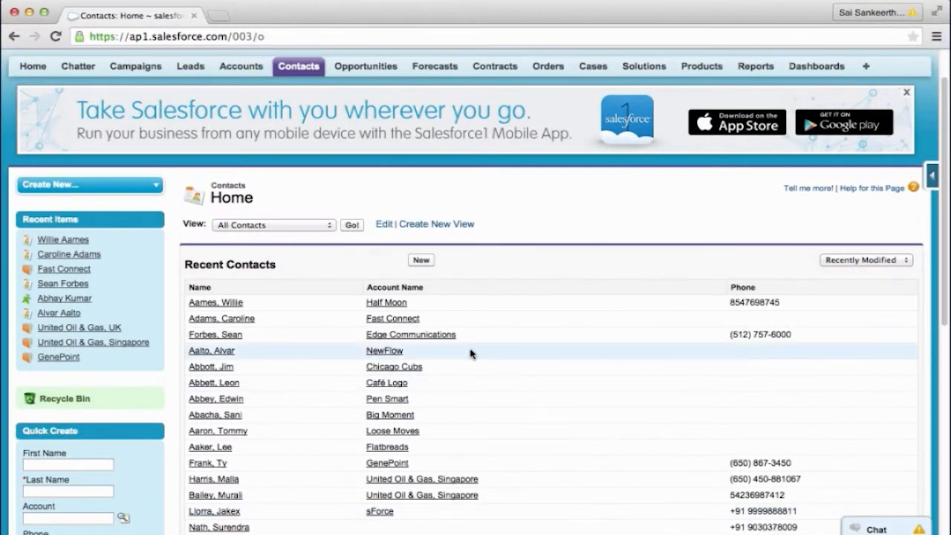
click(55, 35)
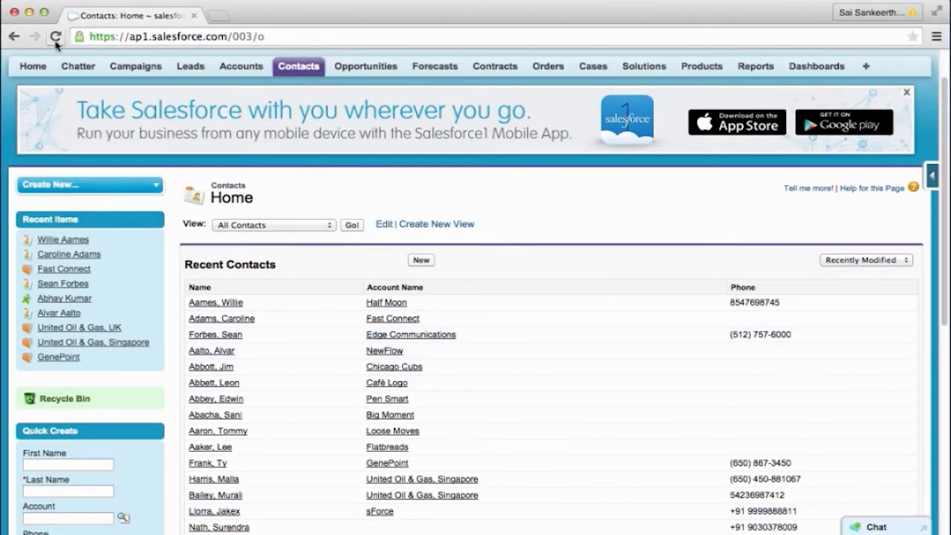
click(56, 36)
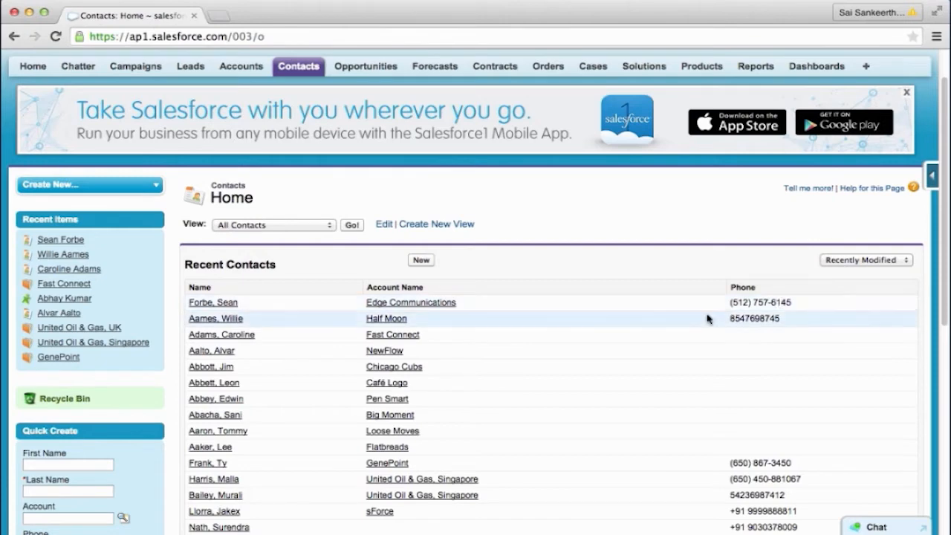
mouse_move(585, 304)
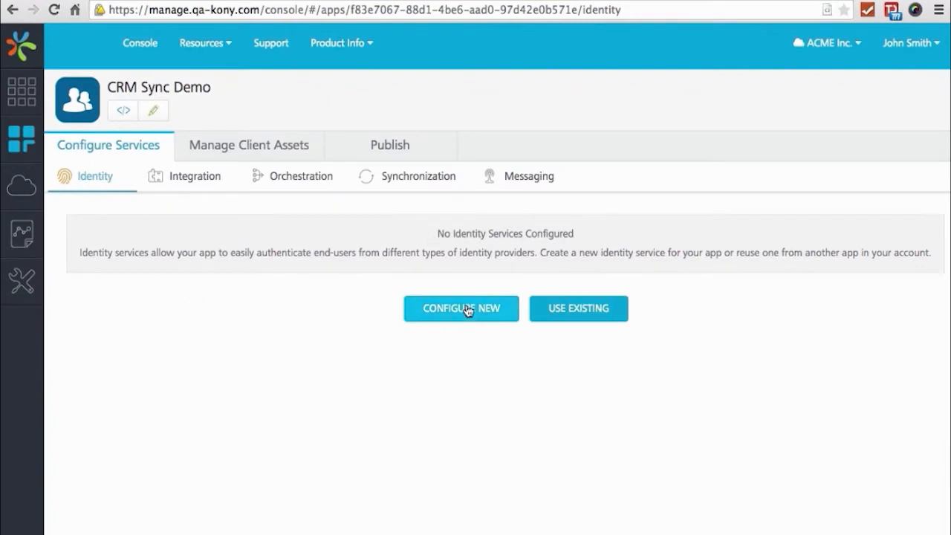
Step: Begin a new identity service named SaleforceIdentityService
click(461, 307)
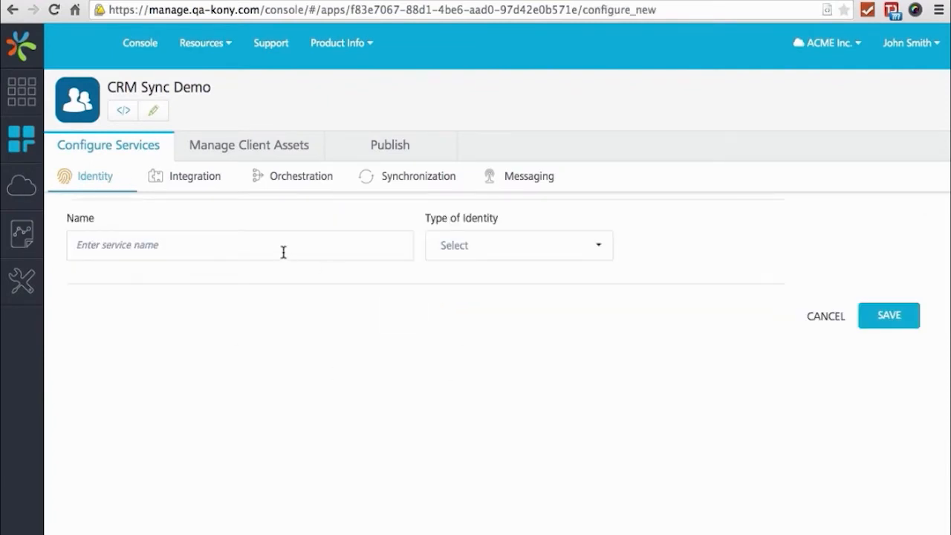
click(241, 246)
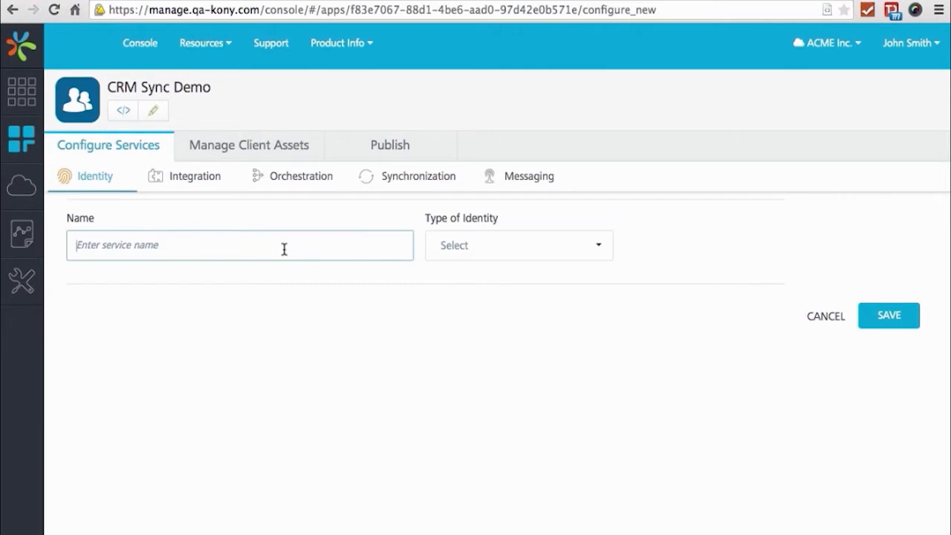
text(Sa)
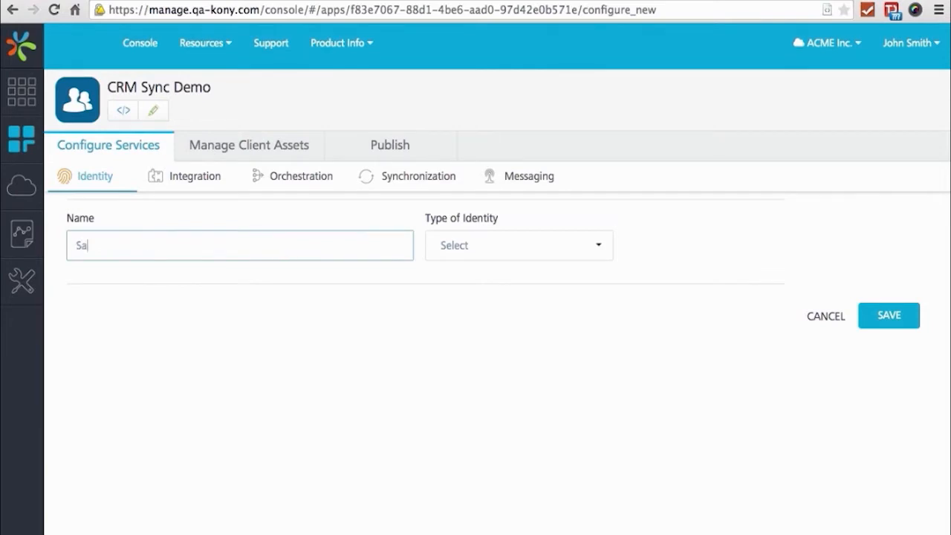
text(leforce)
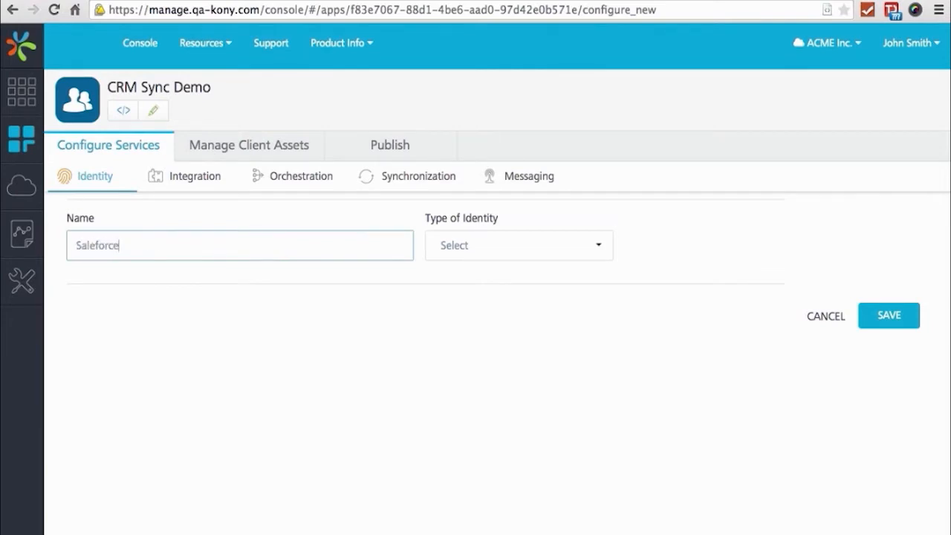
text(Ident)
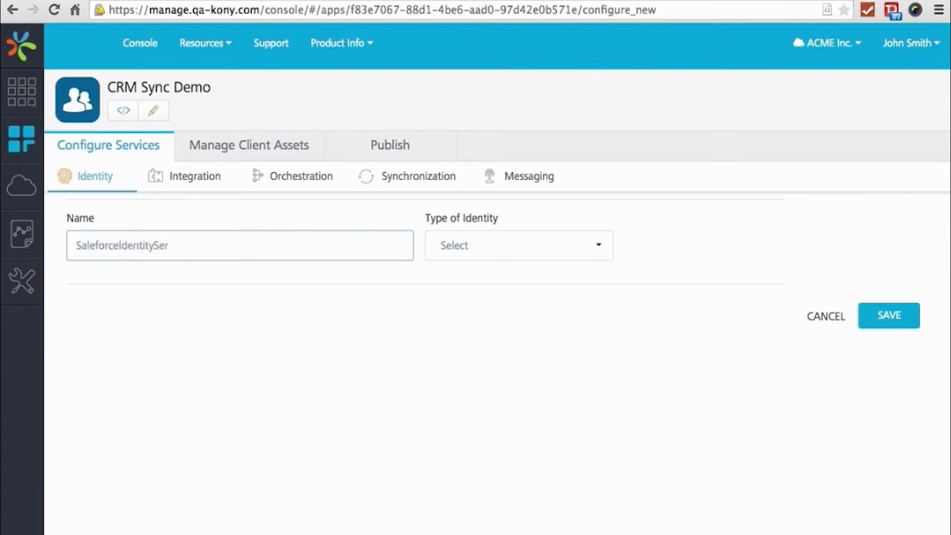
text(v)
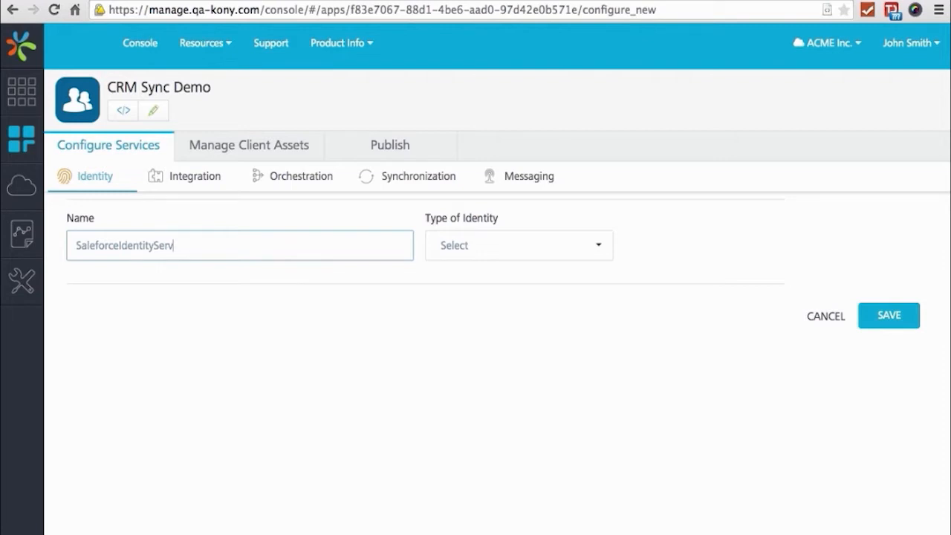
text(ice)
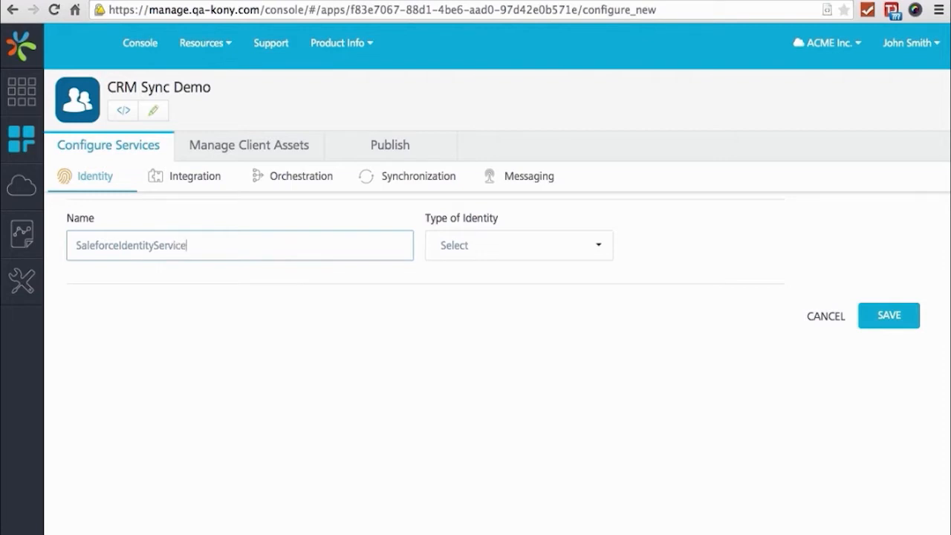
Step: Choose Salesforce as the identity type and move on to the auth mode
click(517, 245)
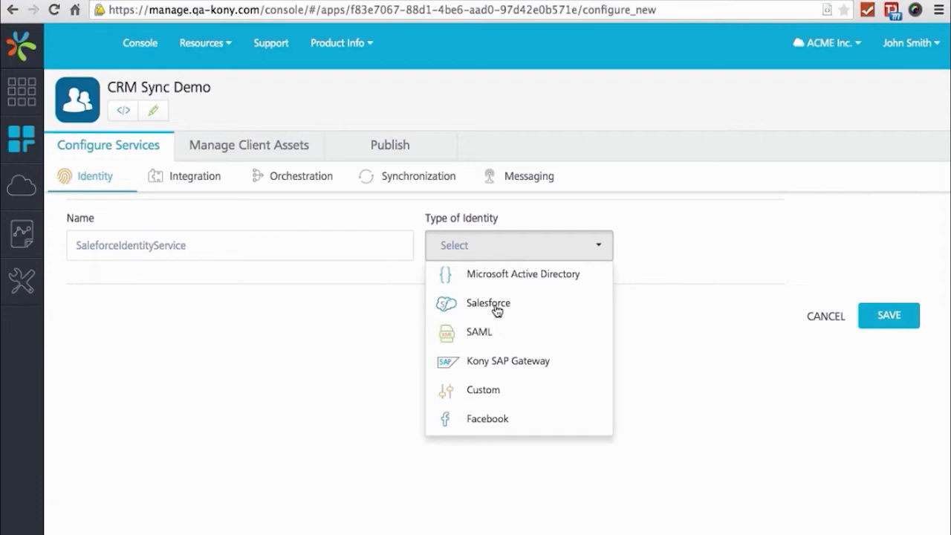
click(488, 304)
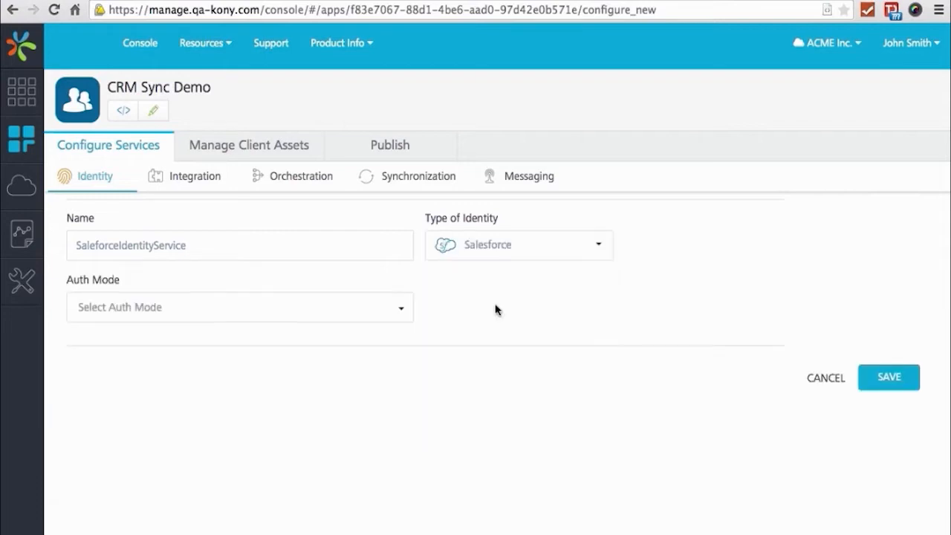
click(240, 306)
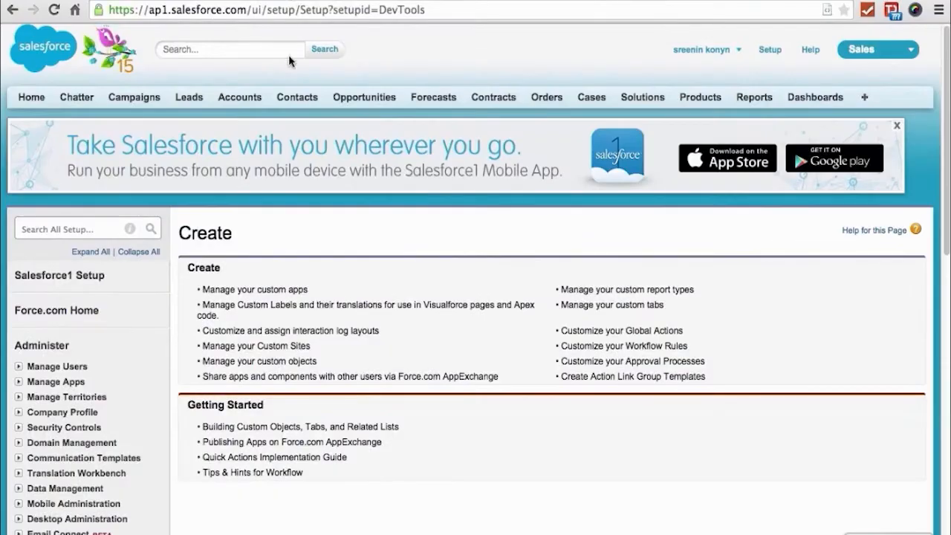
Step: Open the MyApp connected app under Connected Apps to get its consumer key
scroll(down, 3)
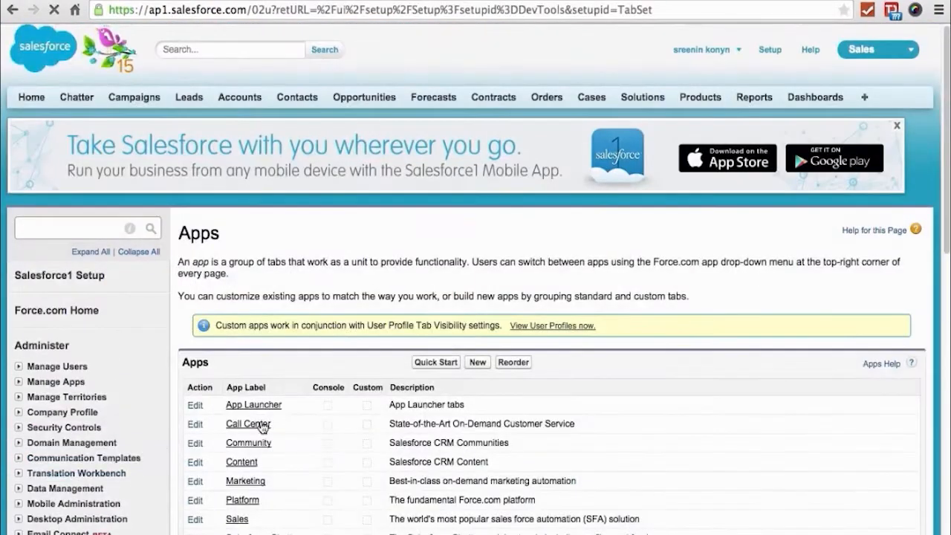
scroll(down, 3)
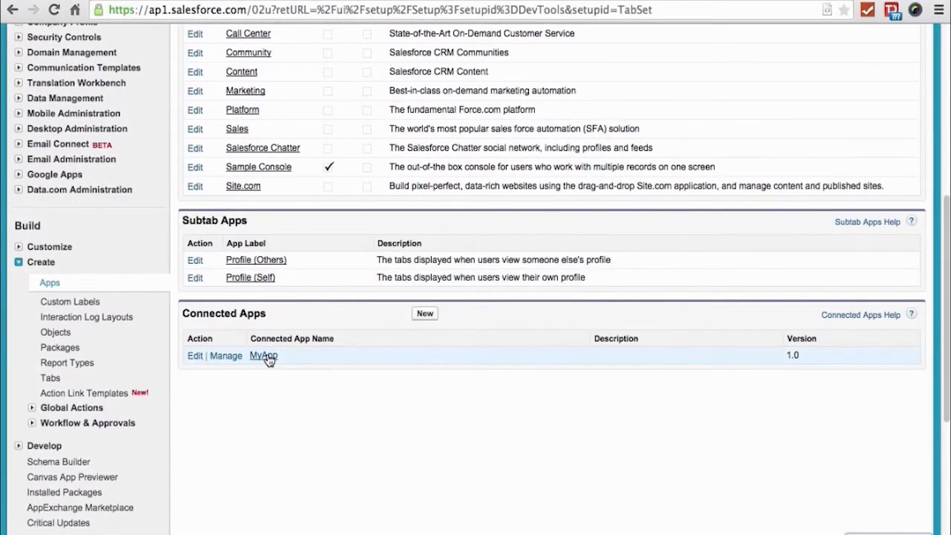
click(263, 356)
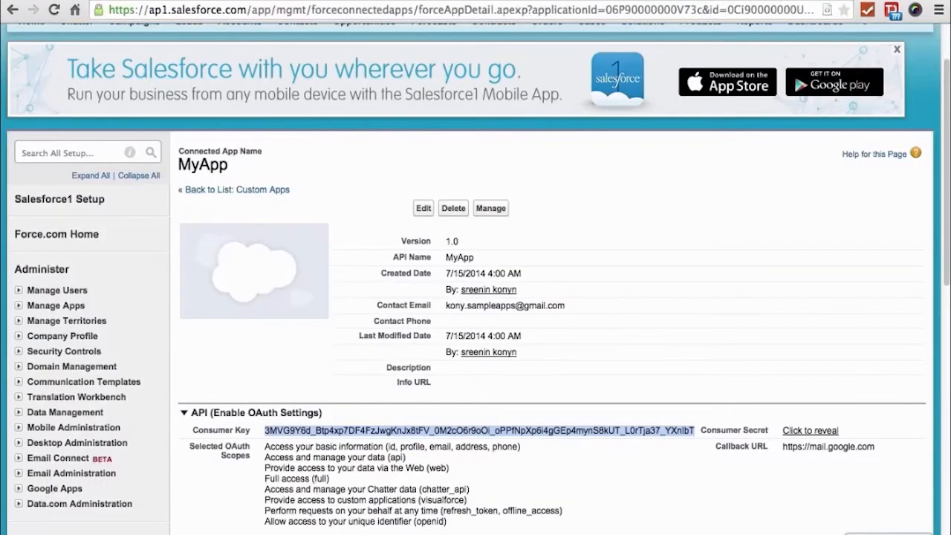
click(810, 431)
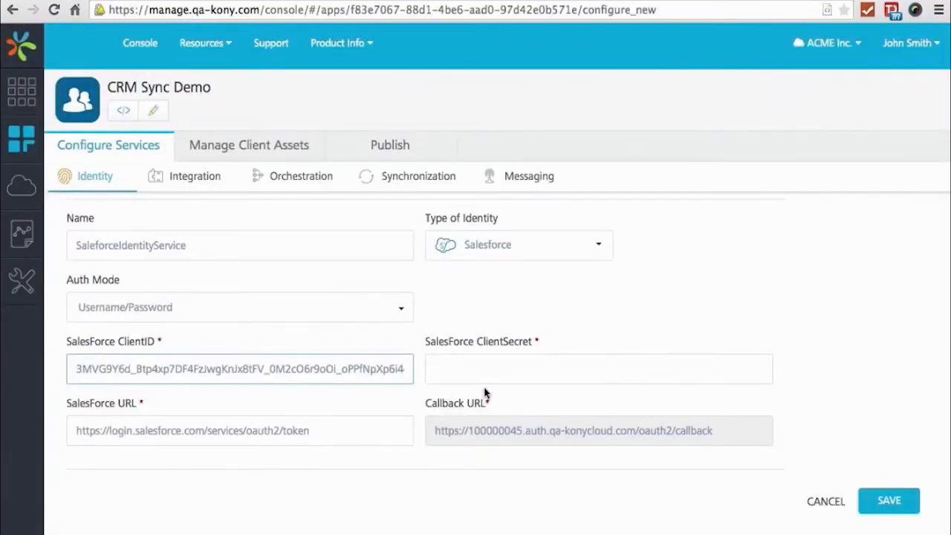
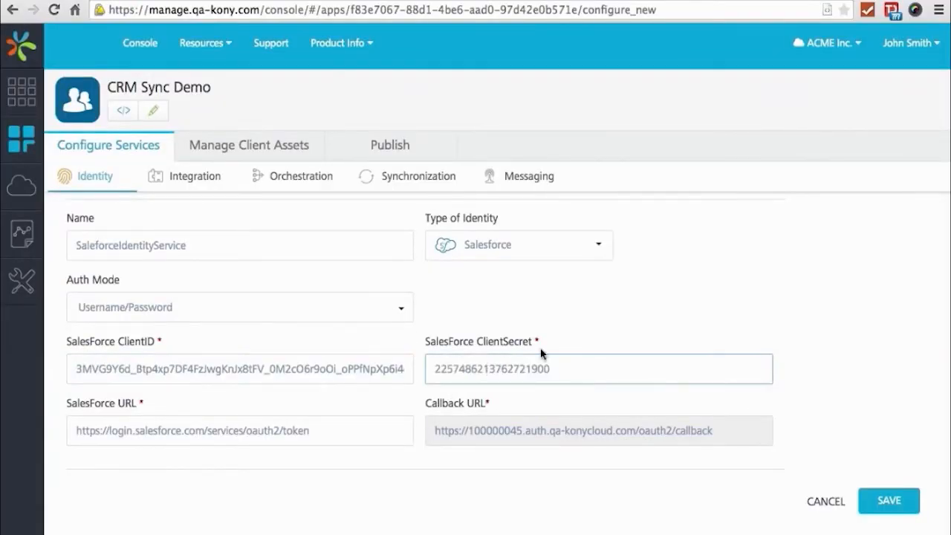
mouse_move(867, 493)
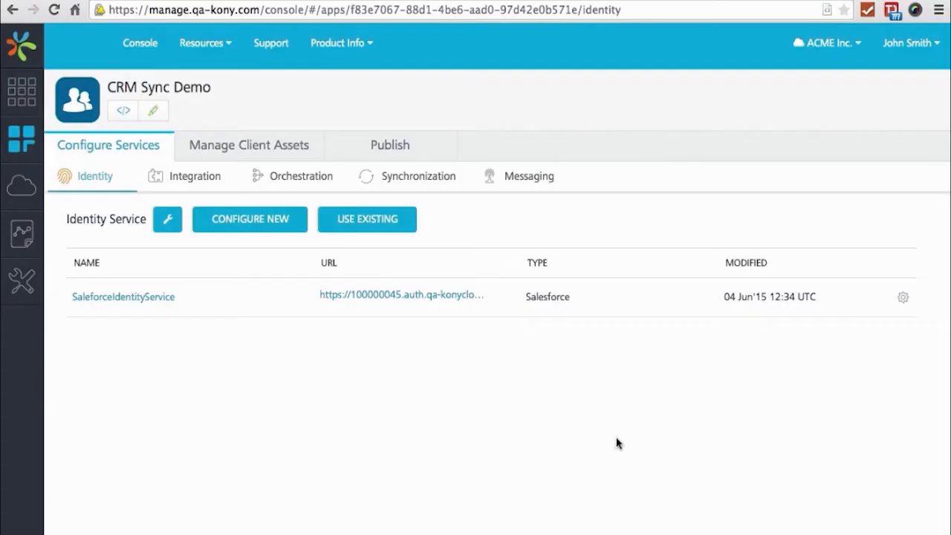
Step: Create a new integration service named ContactSyncIntg
click(194, 176)
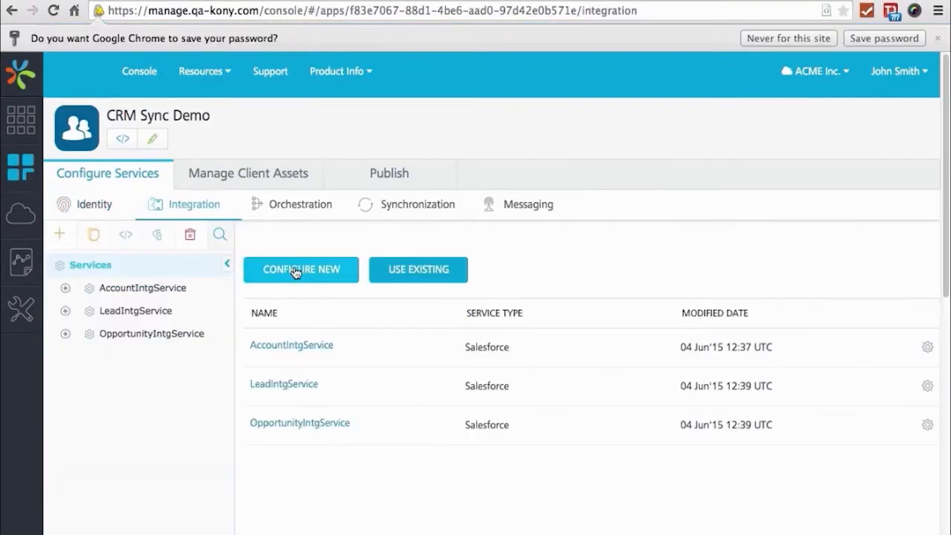
click(301, 269)
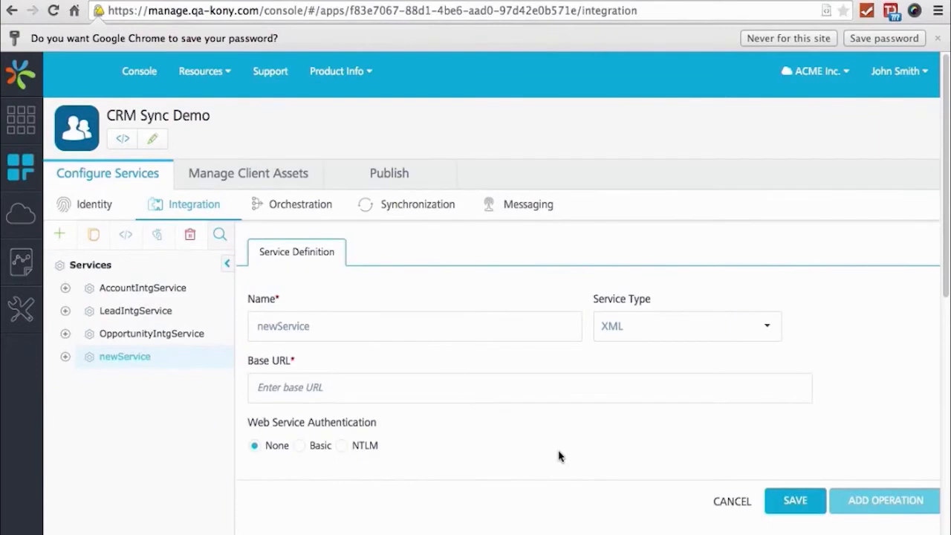
double_click(282, 326)
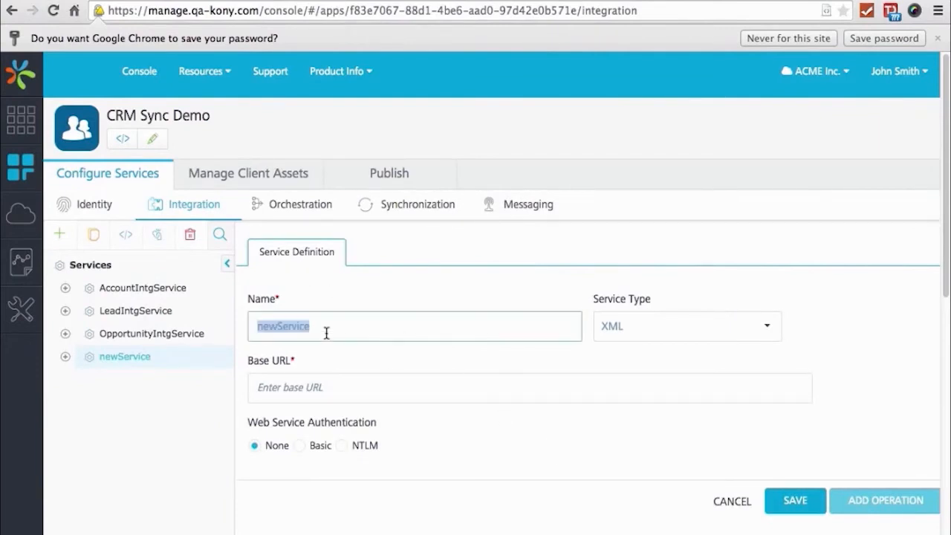
text(Contac)
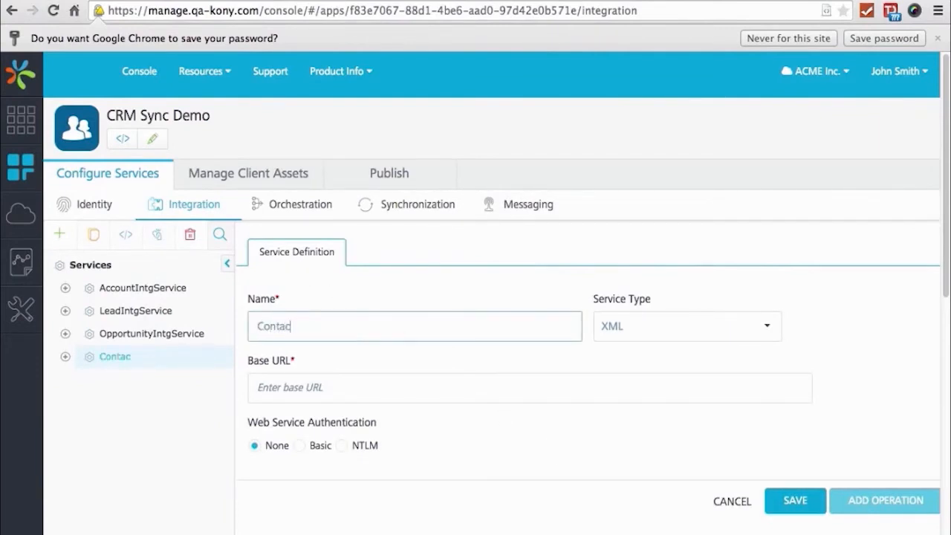
text(tSyn)
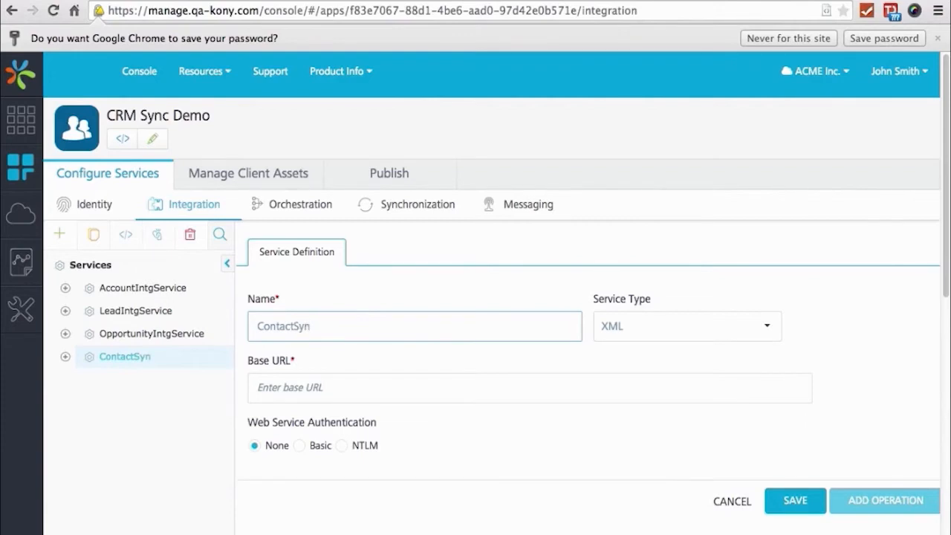
text(cIntg)
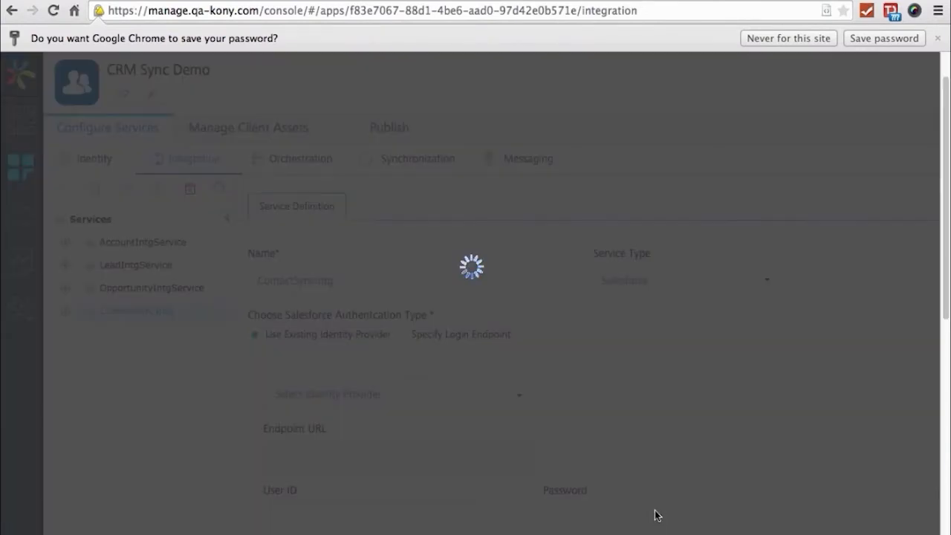
Step: Use SaleforceIdentityService as identity provider and enter user ID sreenivas and password
click(397, 393)
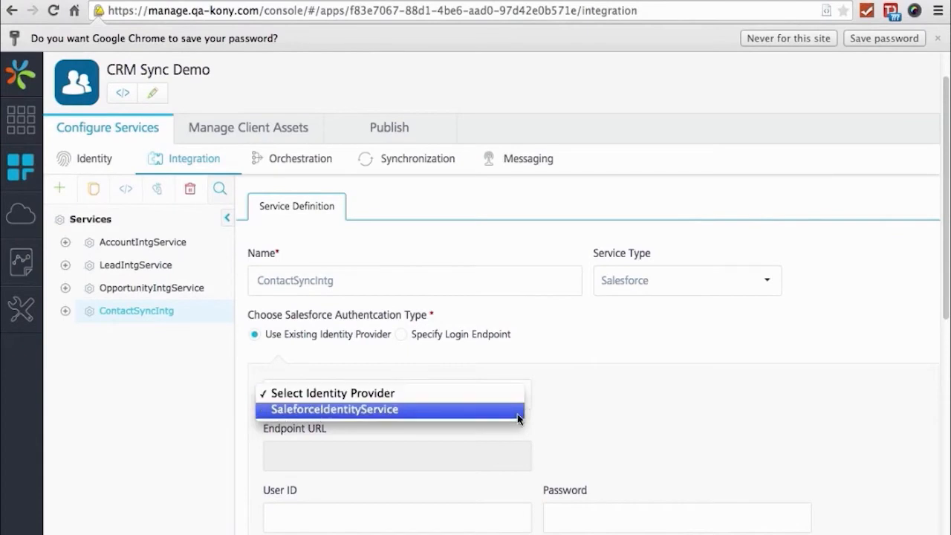
click(335, 410)
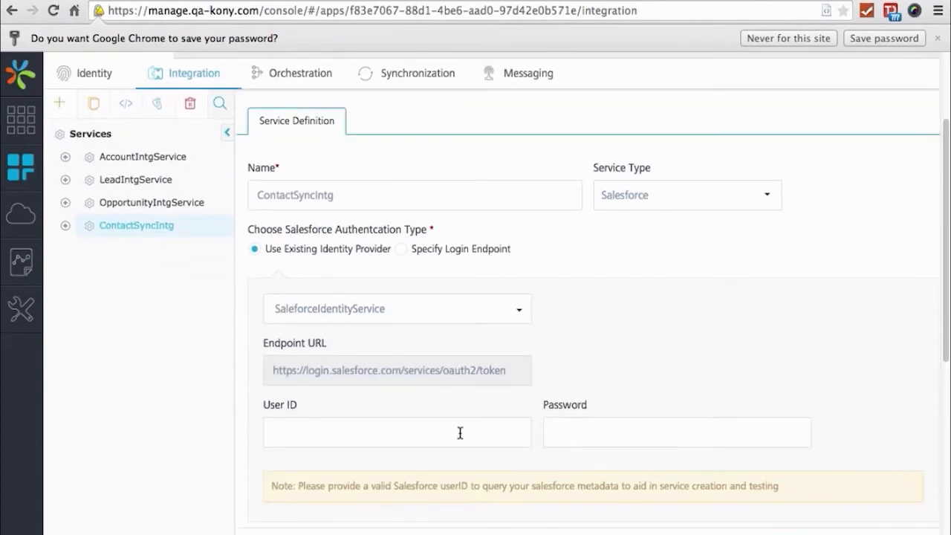
click(396, 430)
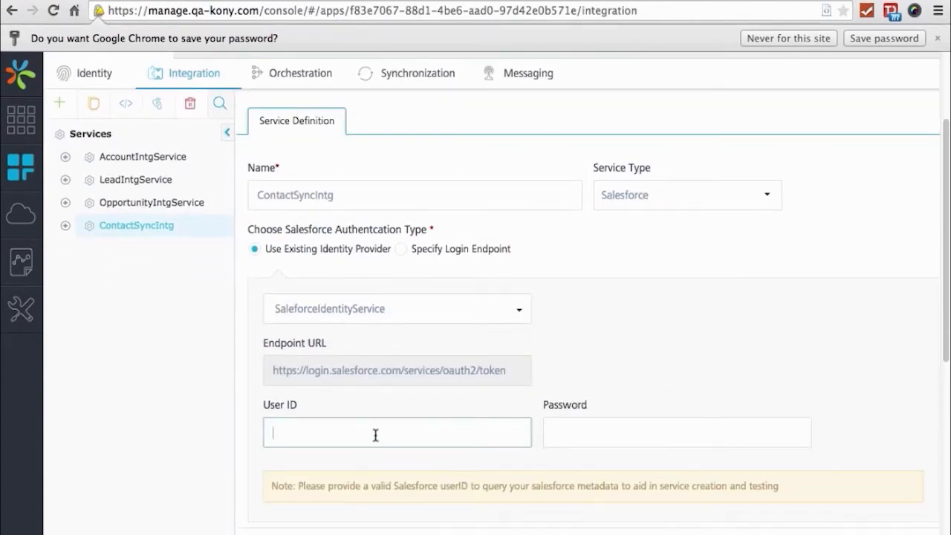
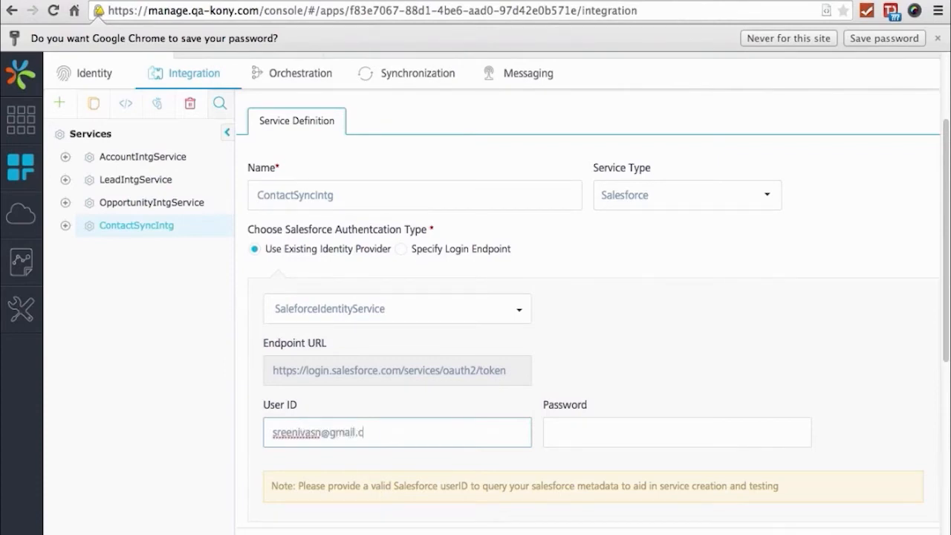
click(676, 431)
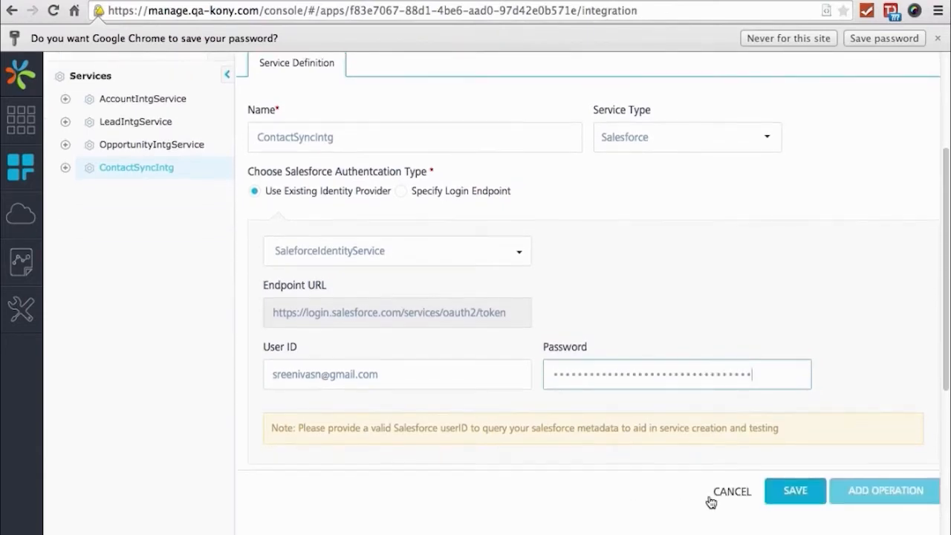
Step: Save the service, pick the Contact object and select all its operations to add
click(886, 491)
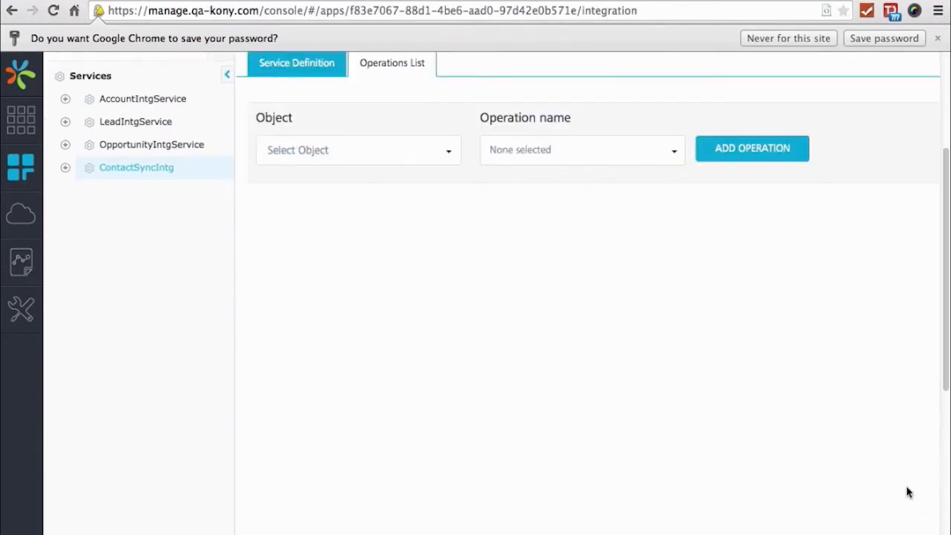
click(358, 149)
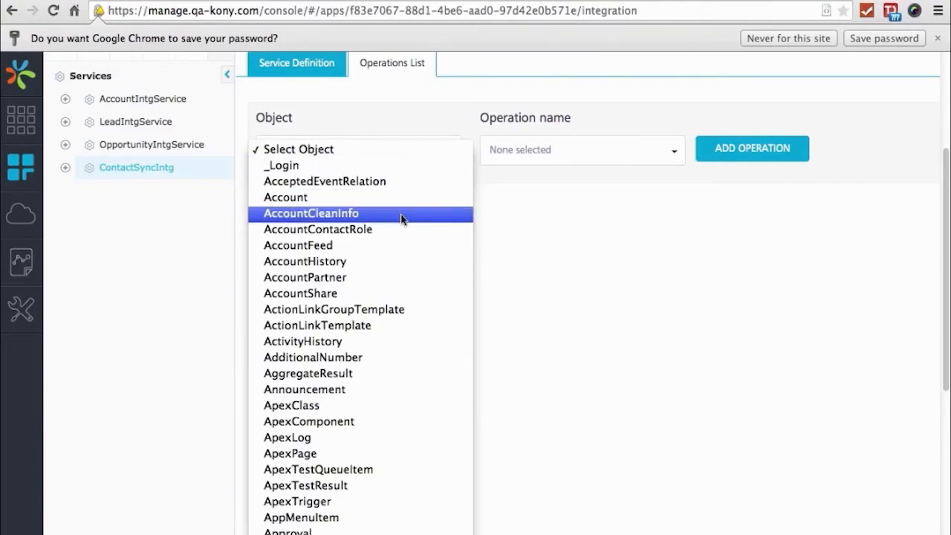
scroll(down, 3)
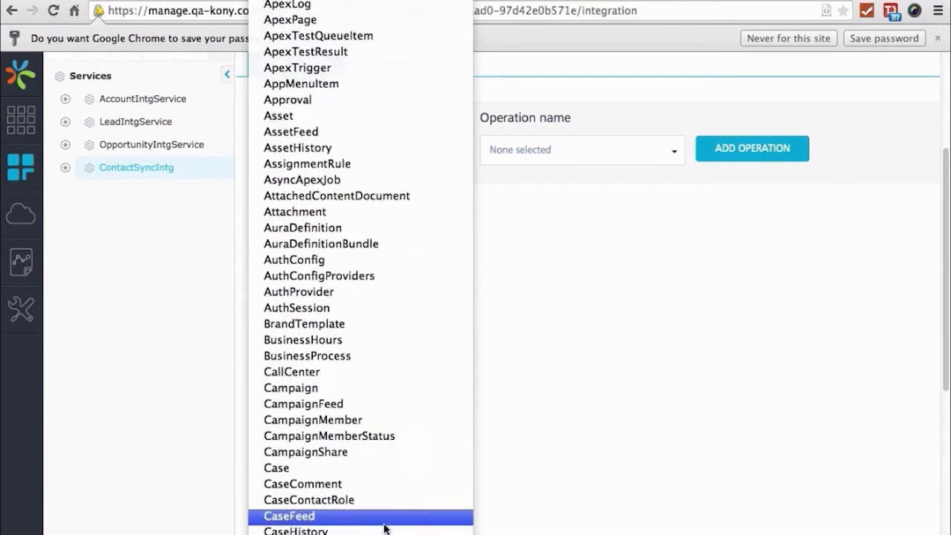
scroll(down, 3)
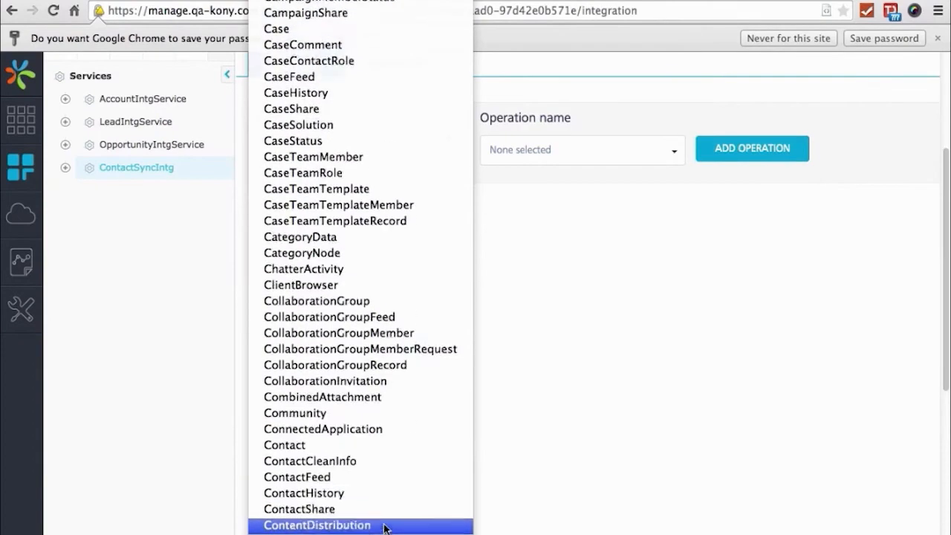
click(324, 428)
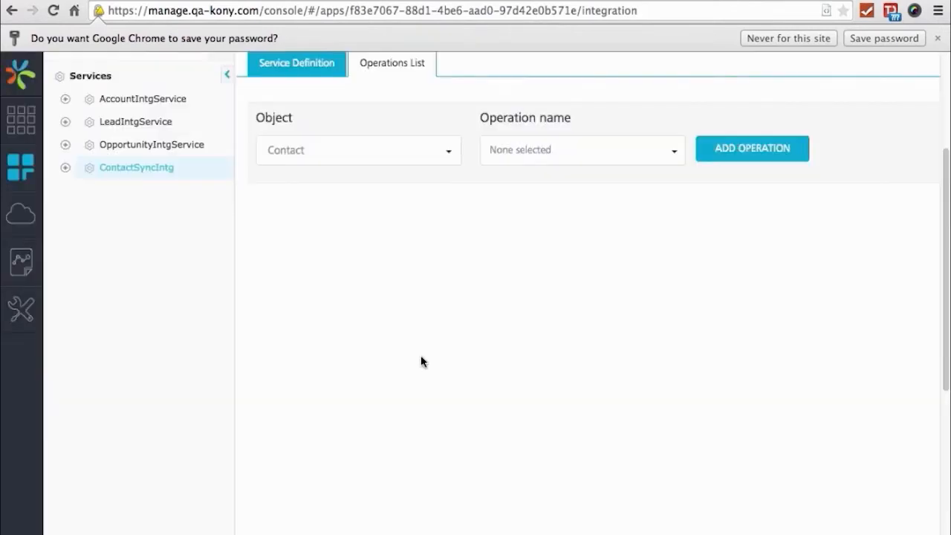
click(581, 148)
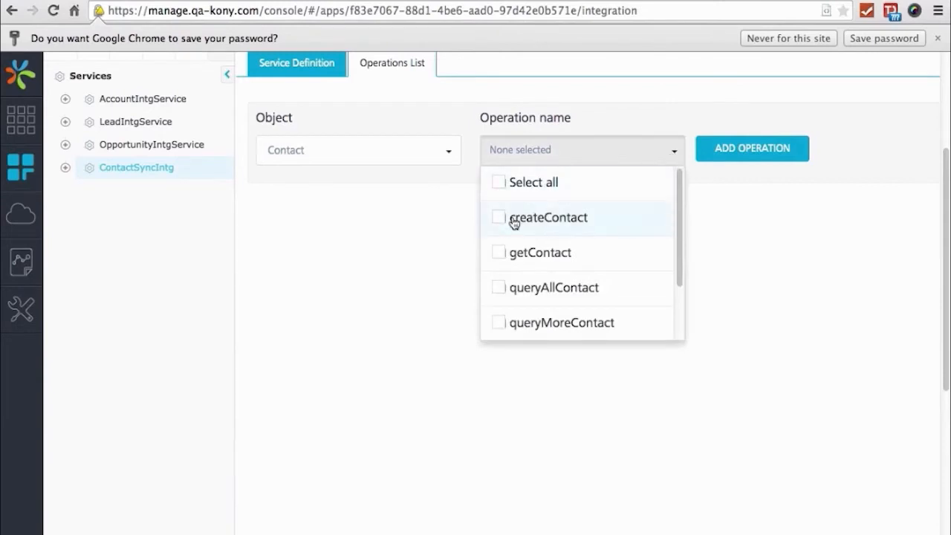
click(497, 289)
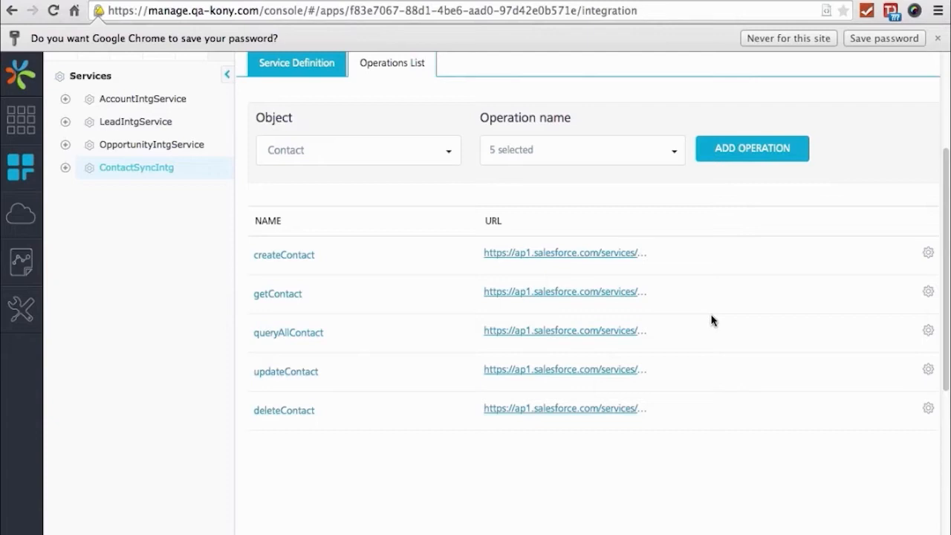
mouse_move(734, 344)
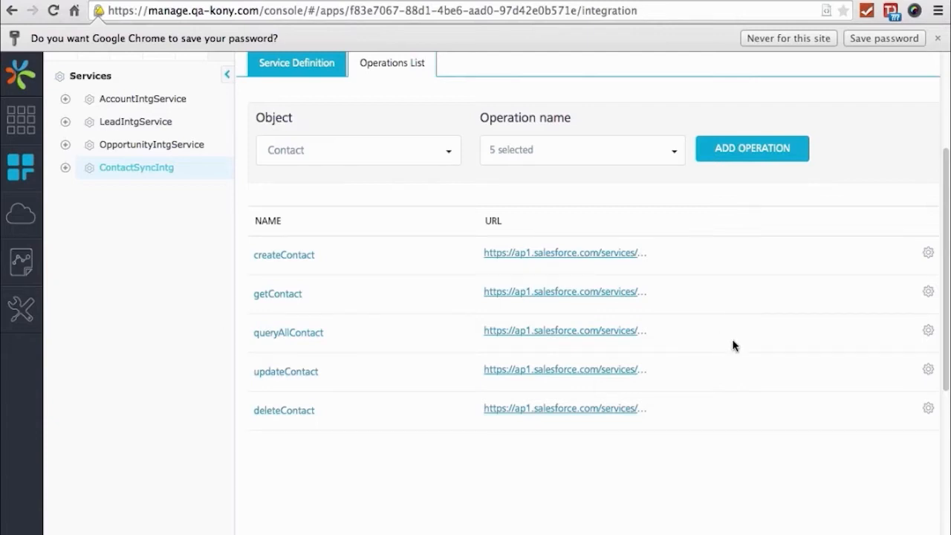
Step: Define a new sync scope ContactSync using ContactSyncIntg as its integration service
click(418, 206)
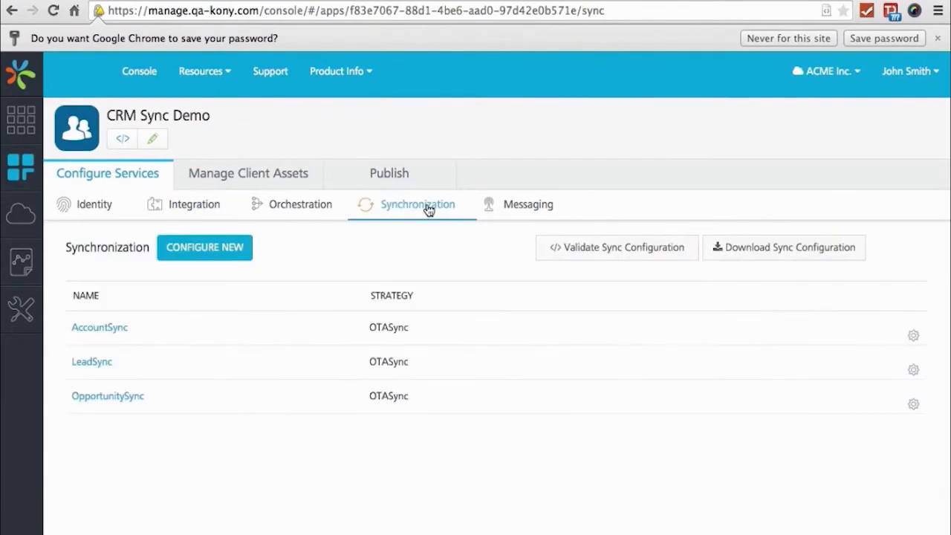
click(205, 247)
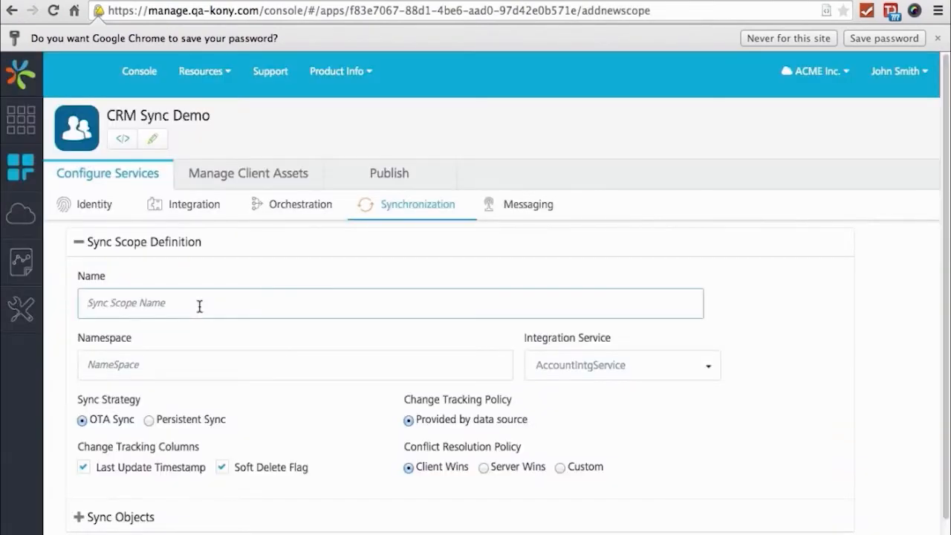
text(ContactS)
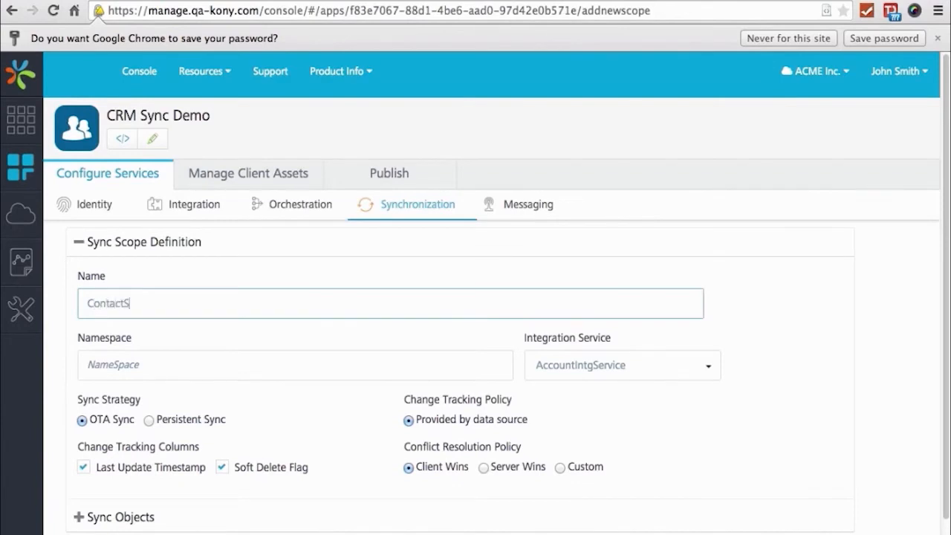
text(ync)
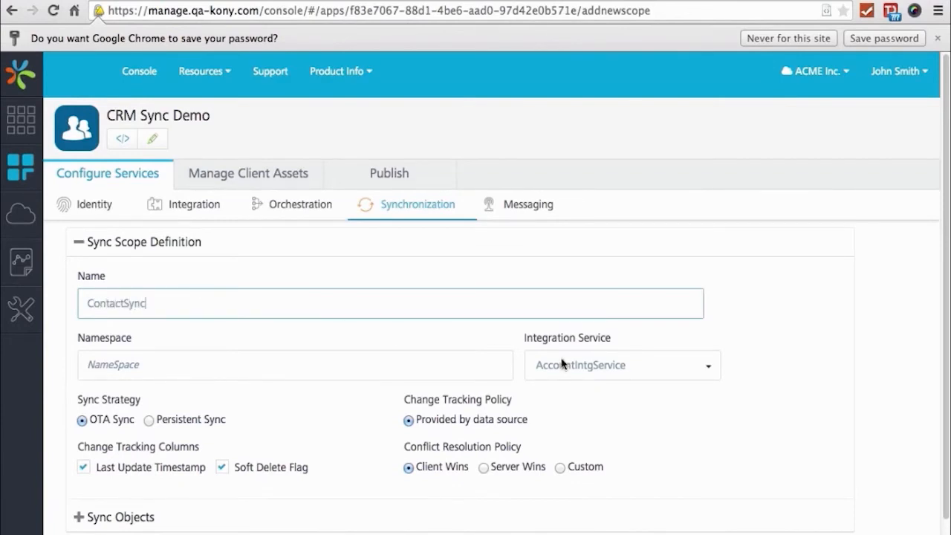
click(621, 365)
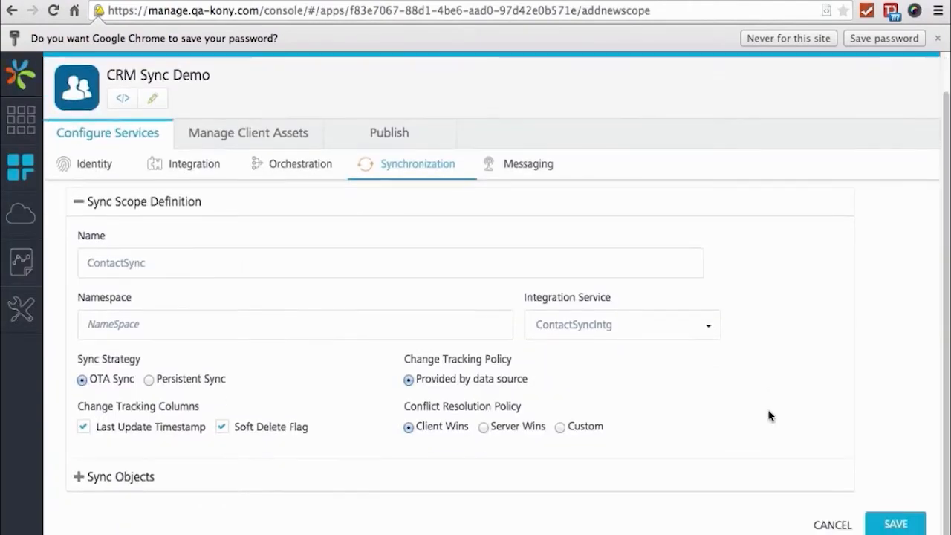
Step: Add a new sync object named Contact under Sync Objects
click(77, 202)
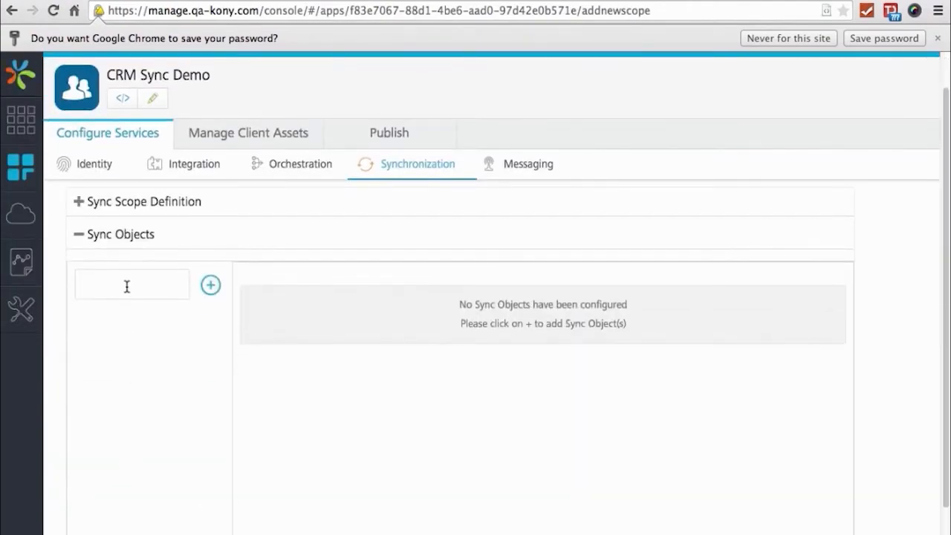
text(Contact)
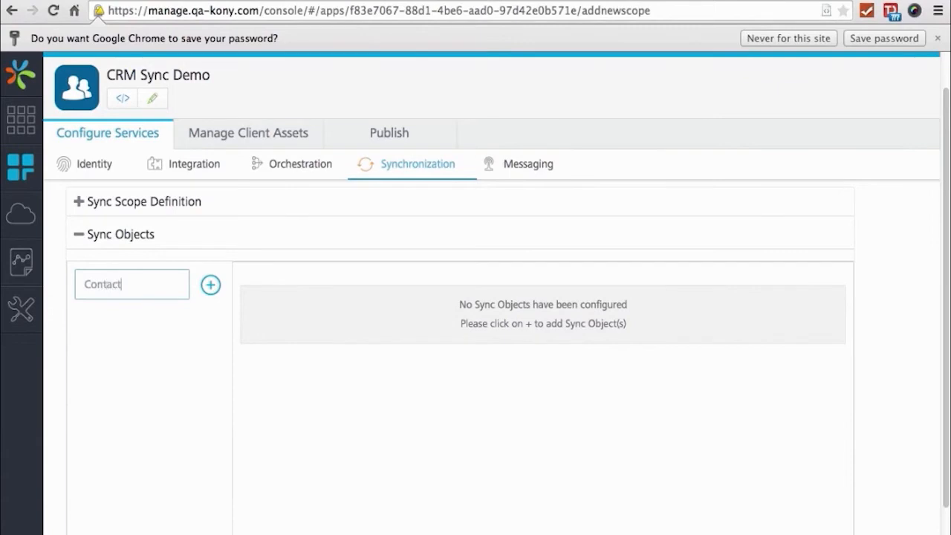
click(211, 285)
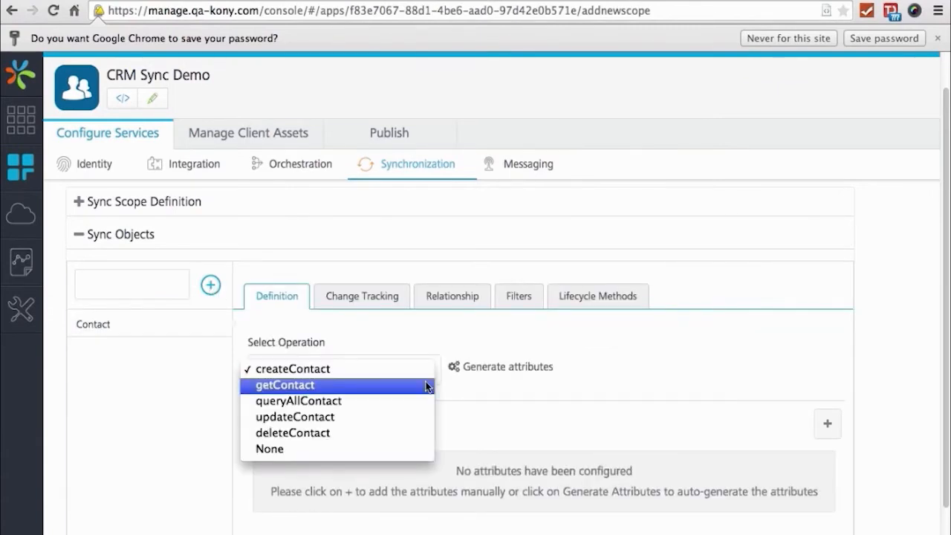
Step: Use getContact as the Contact object's operation and auto-generate its attributes
click(286, 383)
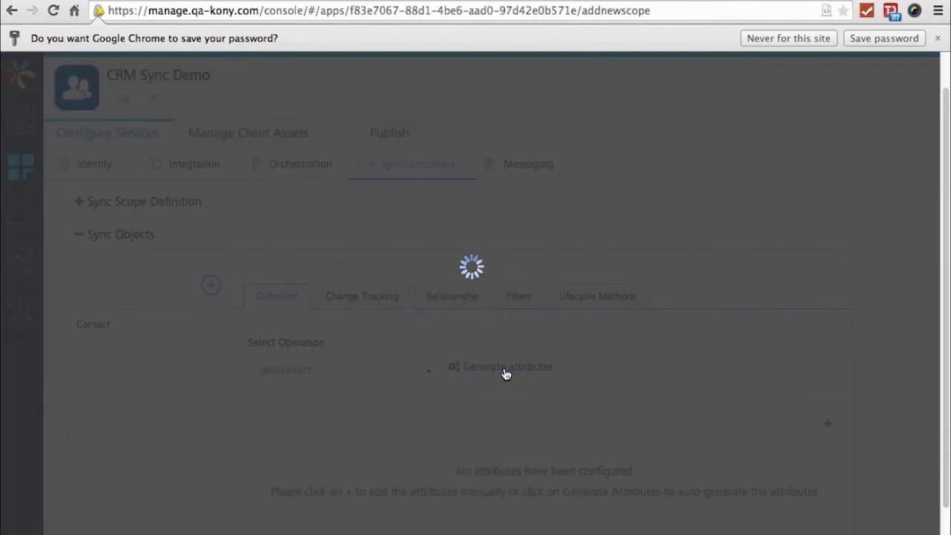
click(508, 366)
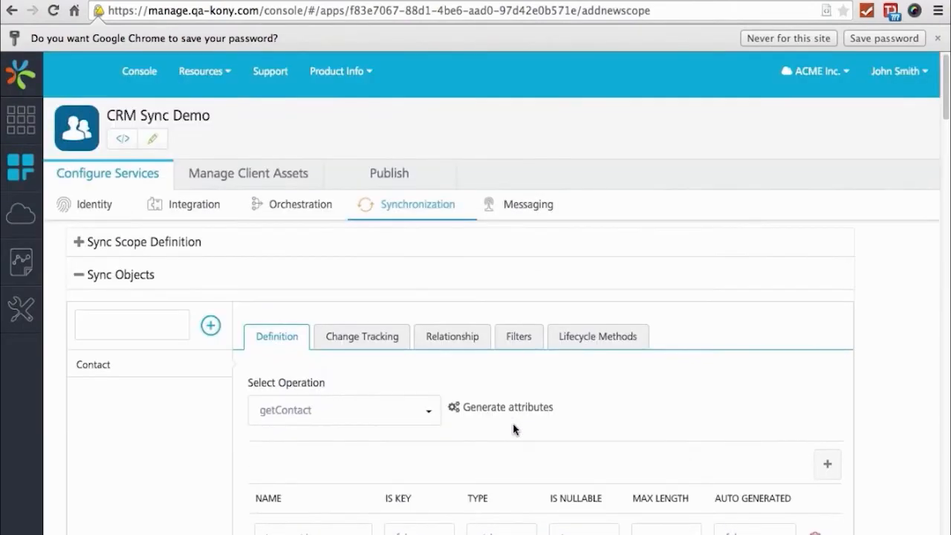
click(363, 336)
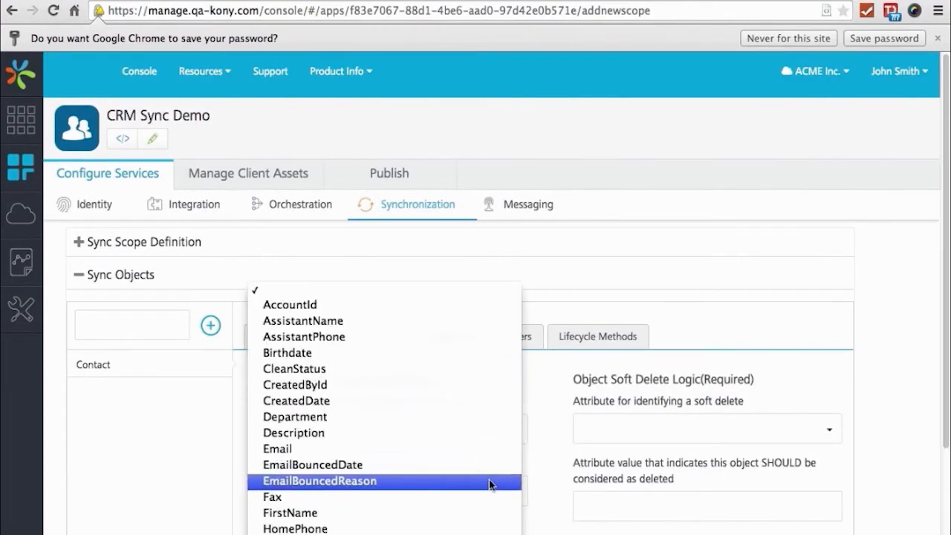
Step: Track Contact changes by LastModifiedDate and pick the attribute that flags deleted contacts for soft delete
scroll(down, 3)
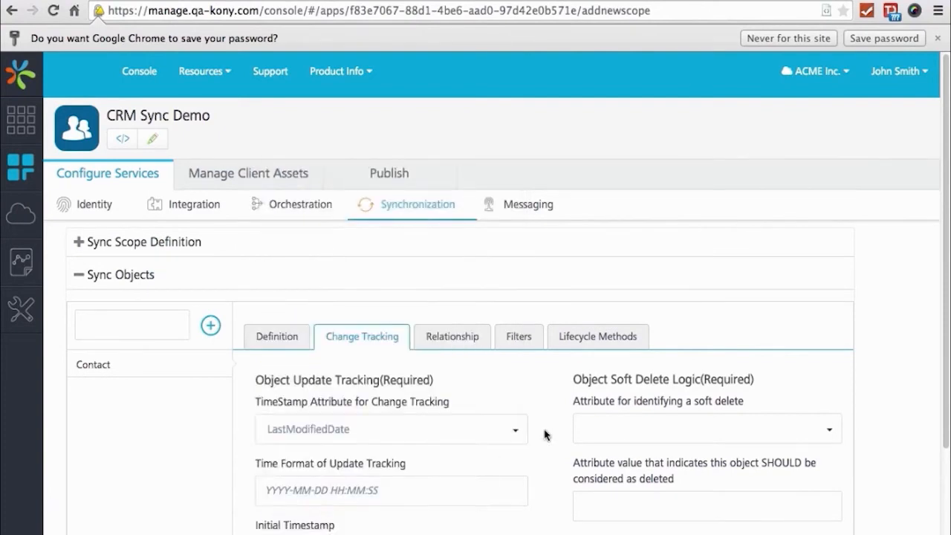
click(706, 428)
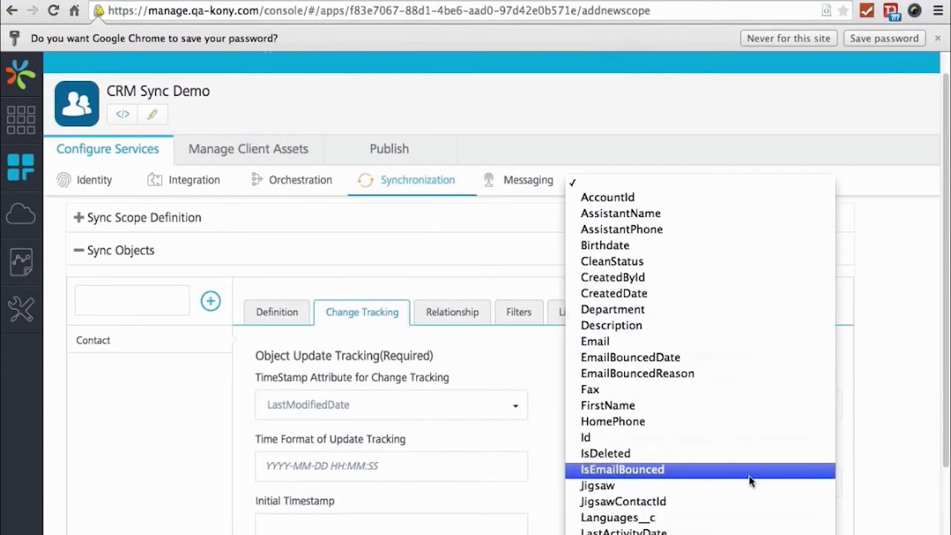
click(605, 453)
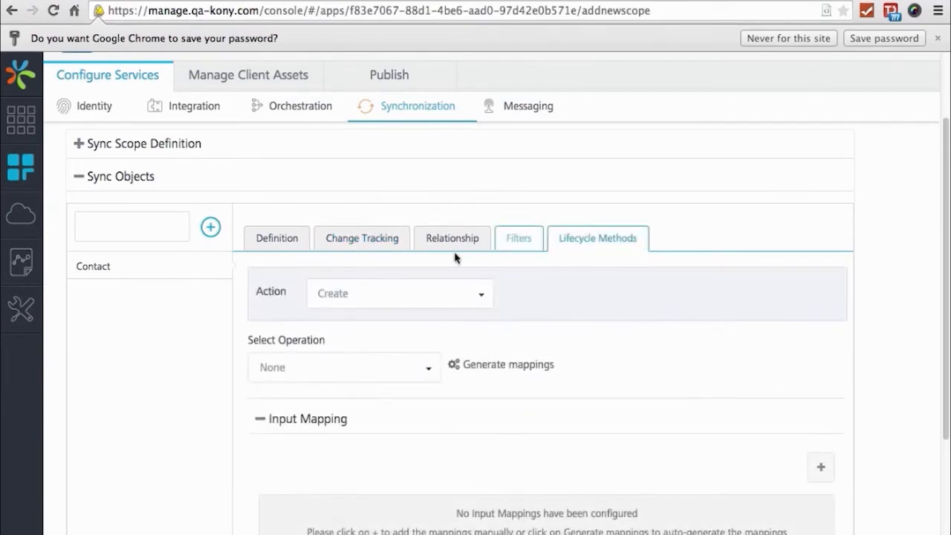
mouse_move(431, 367)
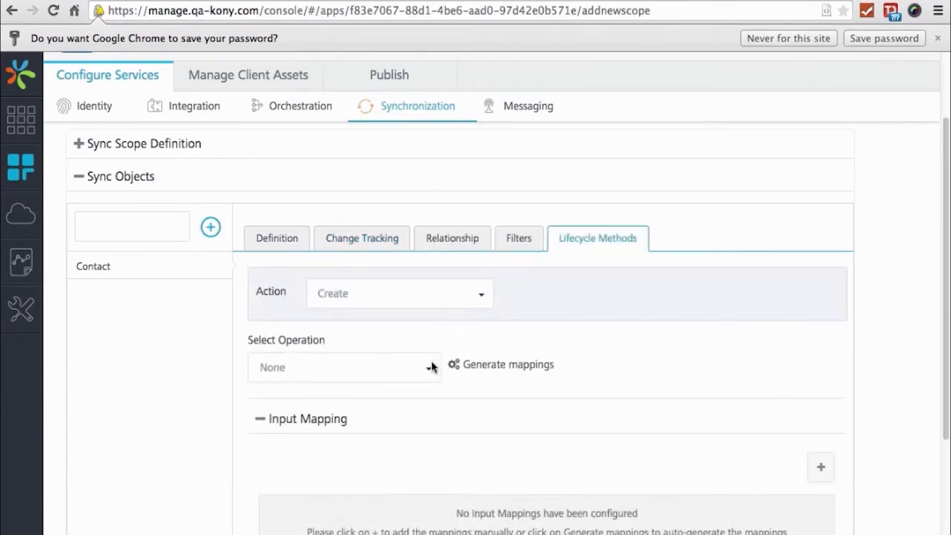
Step: Bind the Create lifecycle action to createContact and auto-generate its input mappings
click(345, 367)
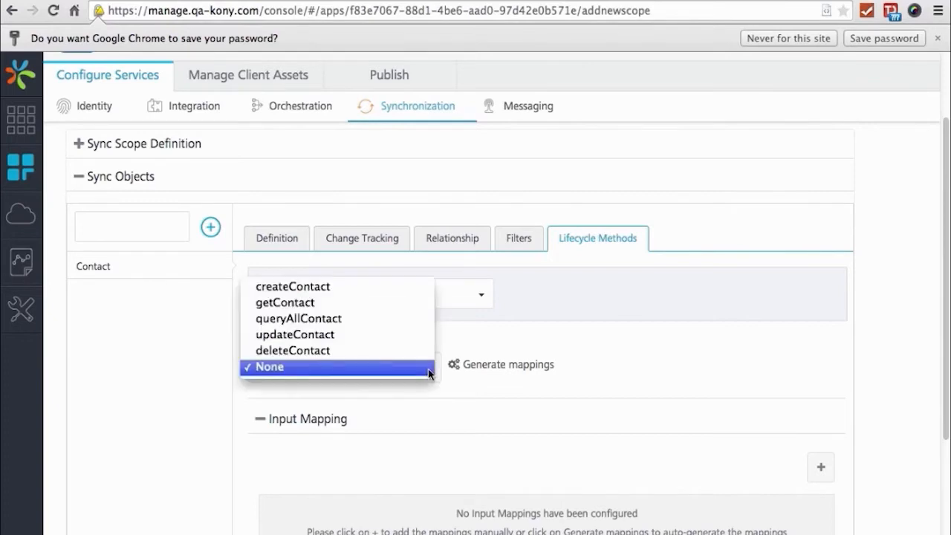
click(293, 285)
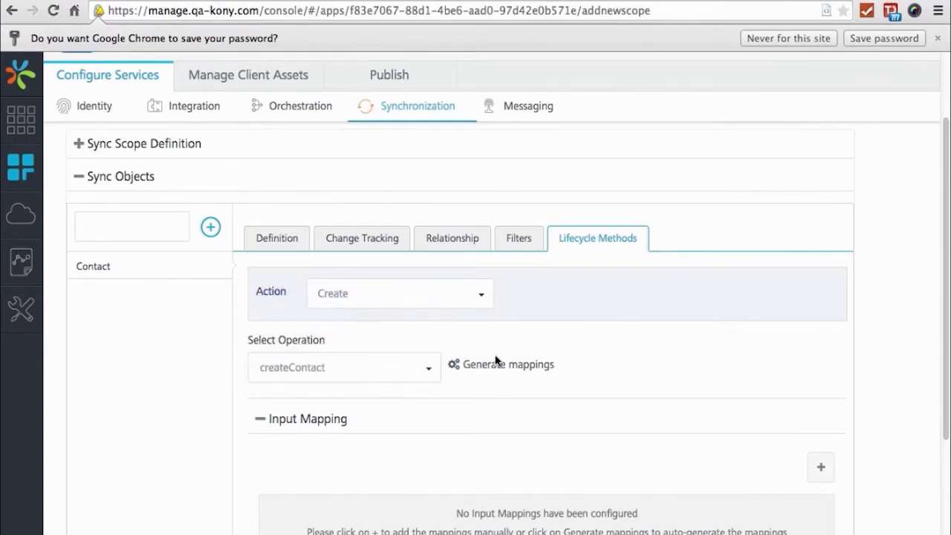
mouse_move(504, 368)
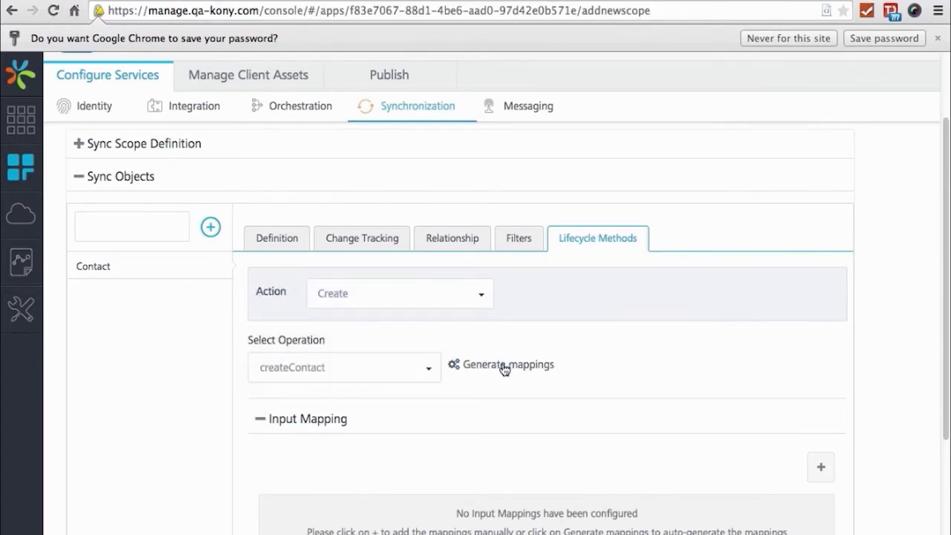
click(508, 364)
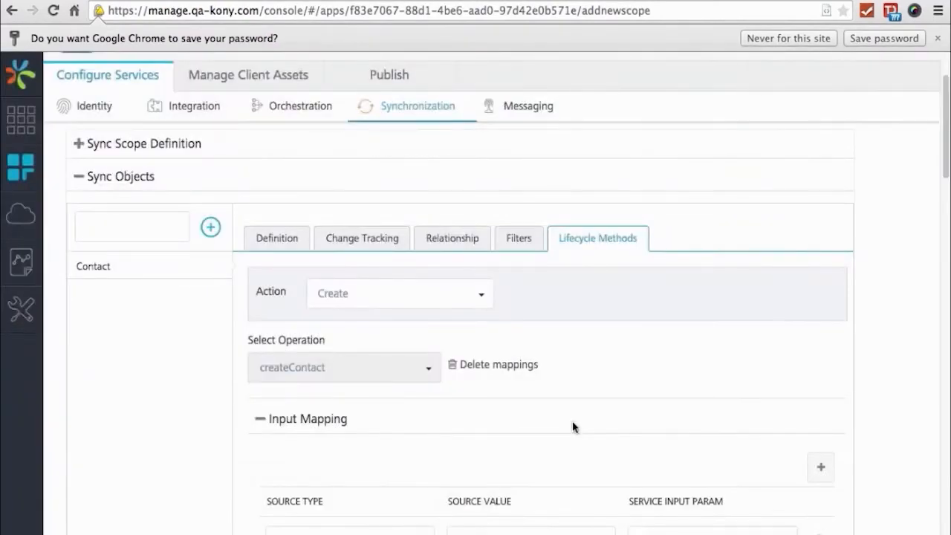
Step: Scroll through the generated Input Mapping rows for every Contact attribute
scroll(down, 3)
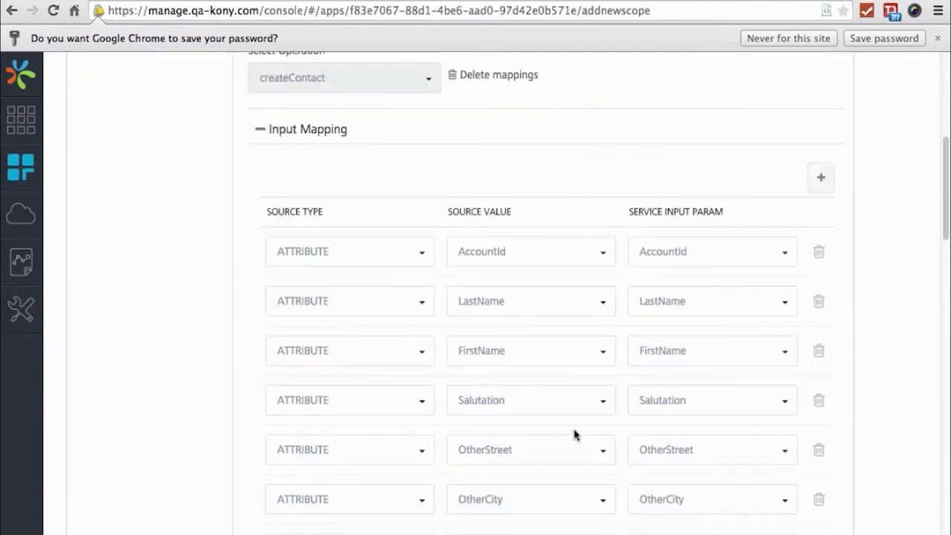
scroll(down, 3)
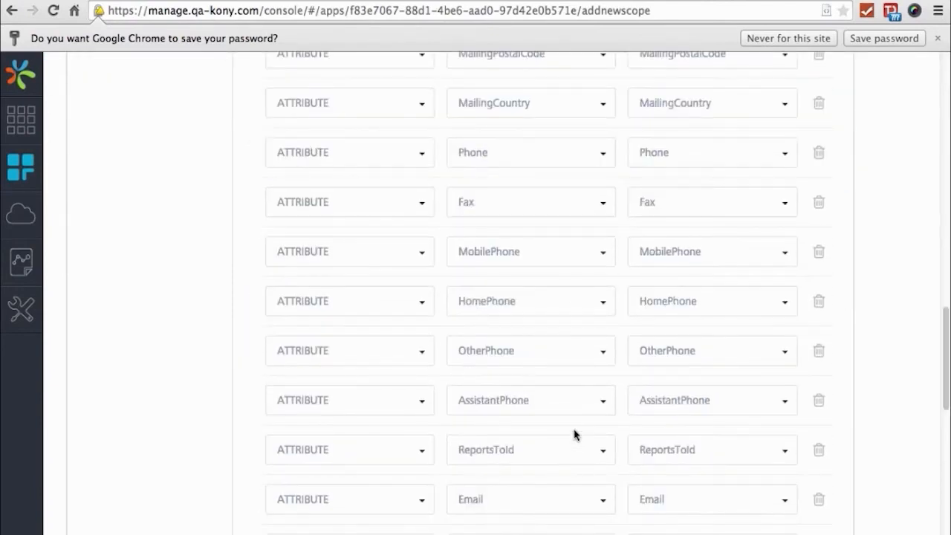
scroll(down, 3)
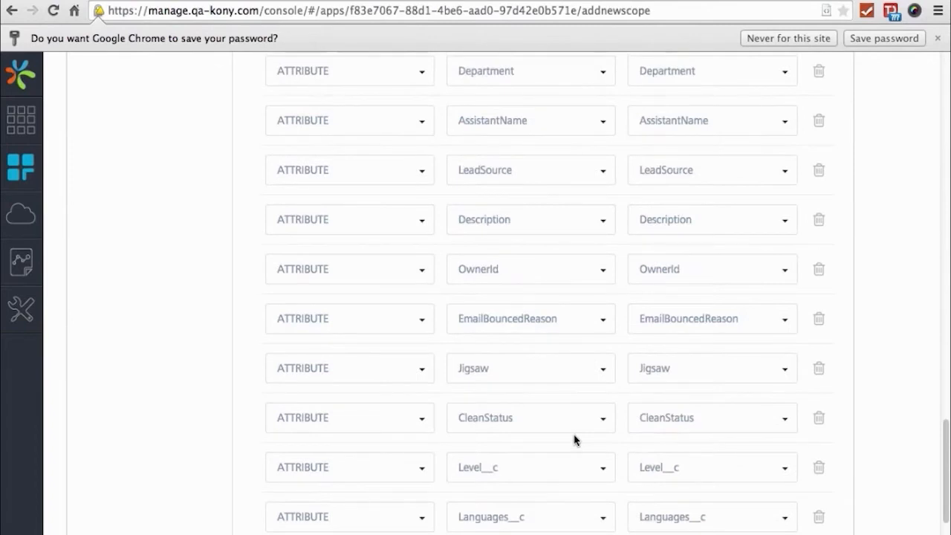
scroll(down, 3)
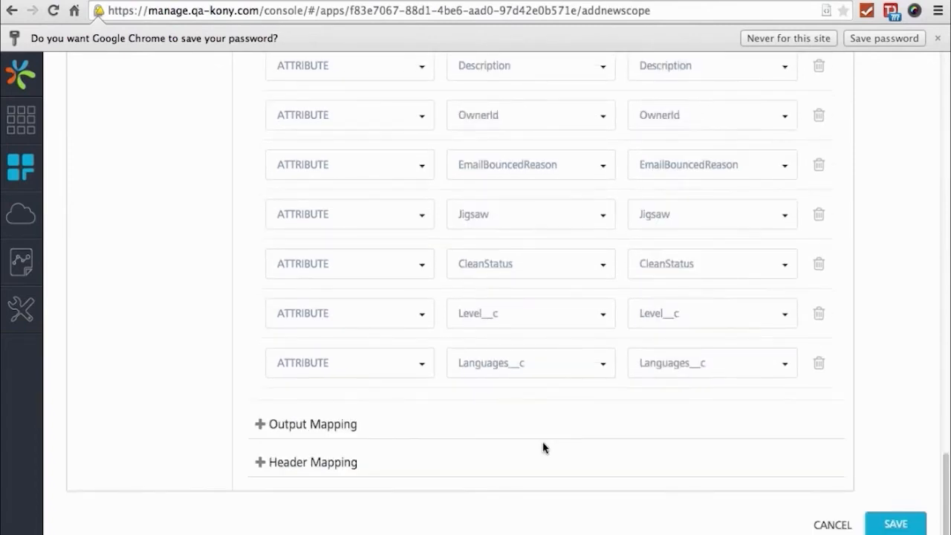
mouse_move(276, 432)
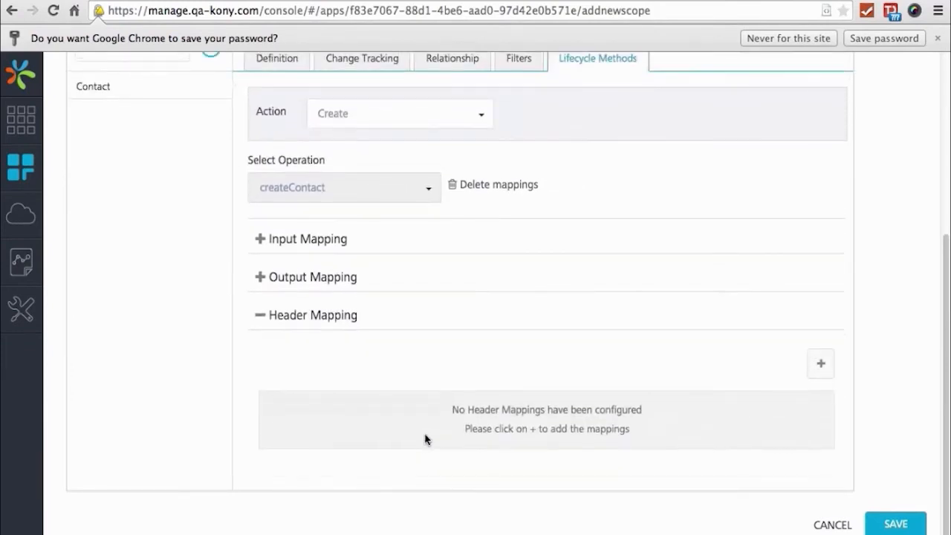
mouse_move(821, 362)
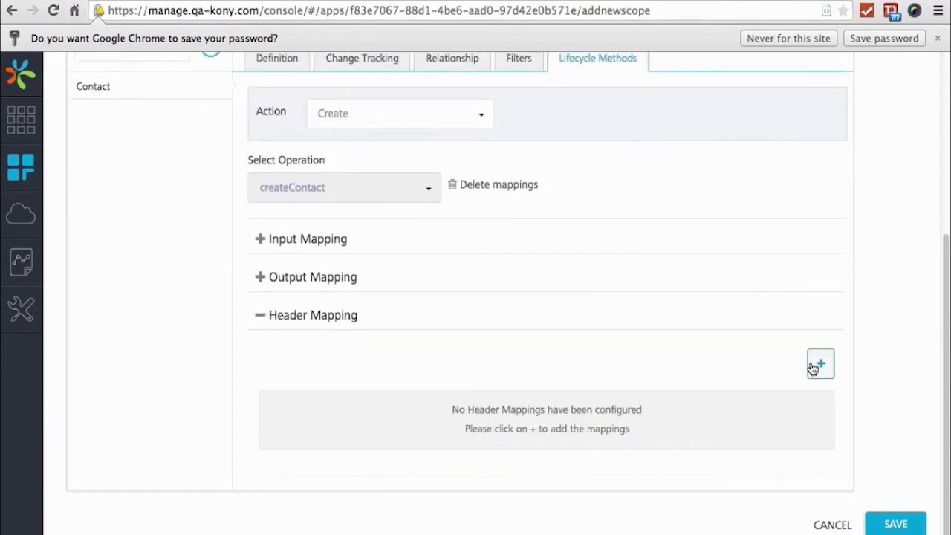
Step: Add a header mapping row with source type TEMPLATE and value application/xml
click(820, 363)
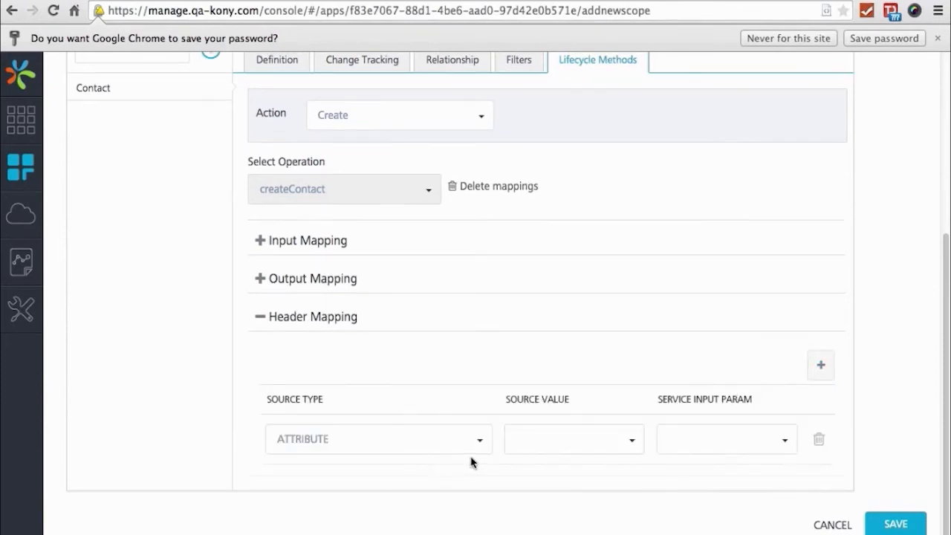
click(378, 438)
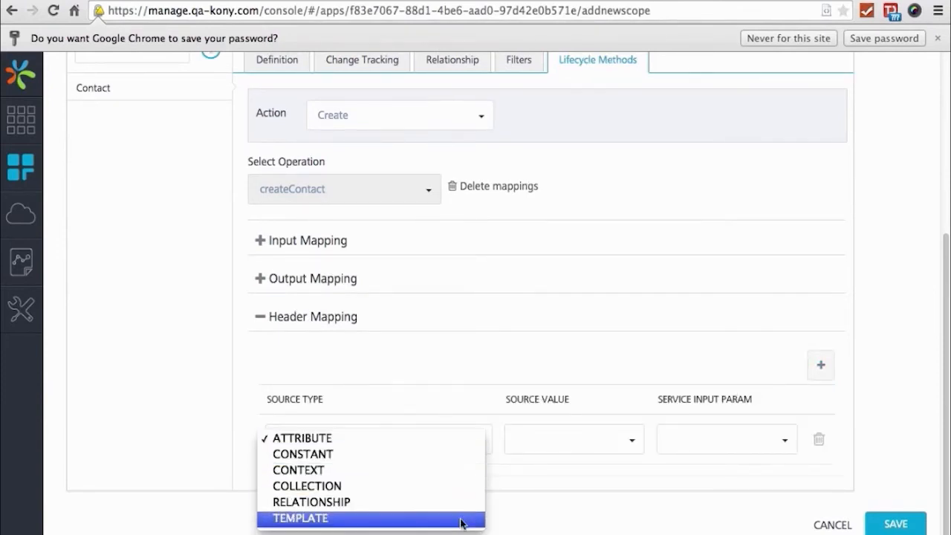
click(300, 517)
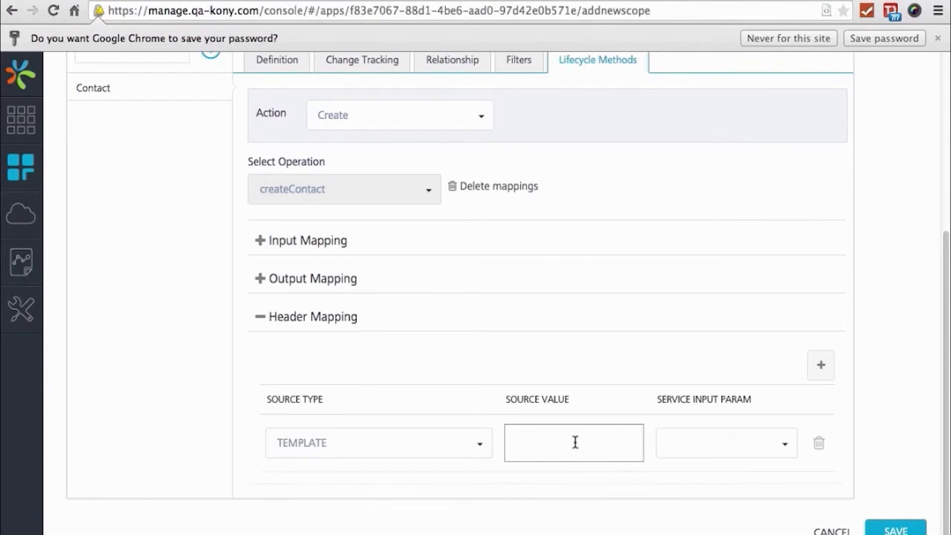
text(a)
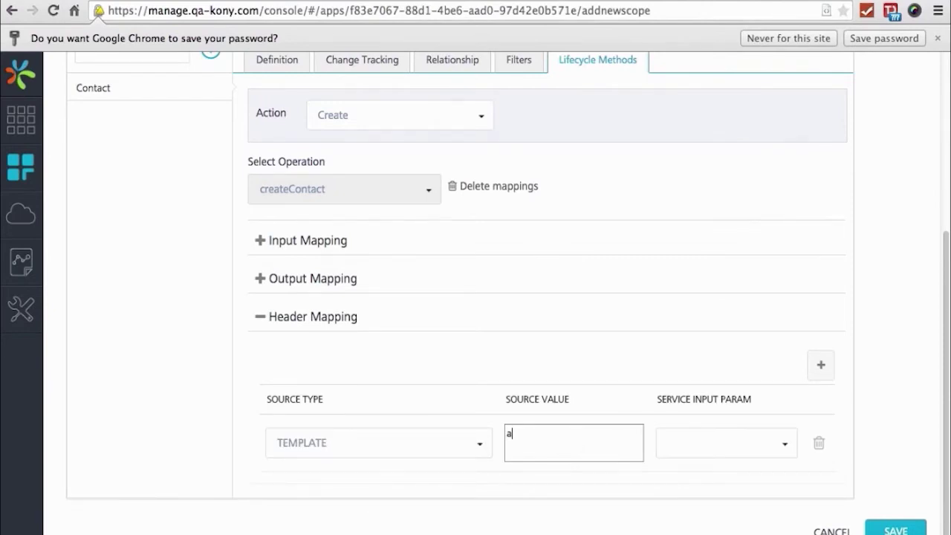
text(ppli)
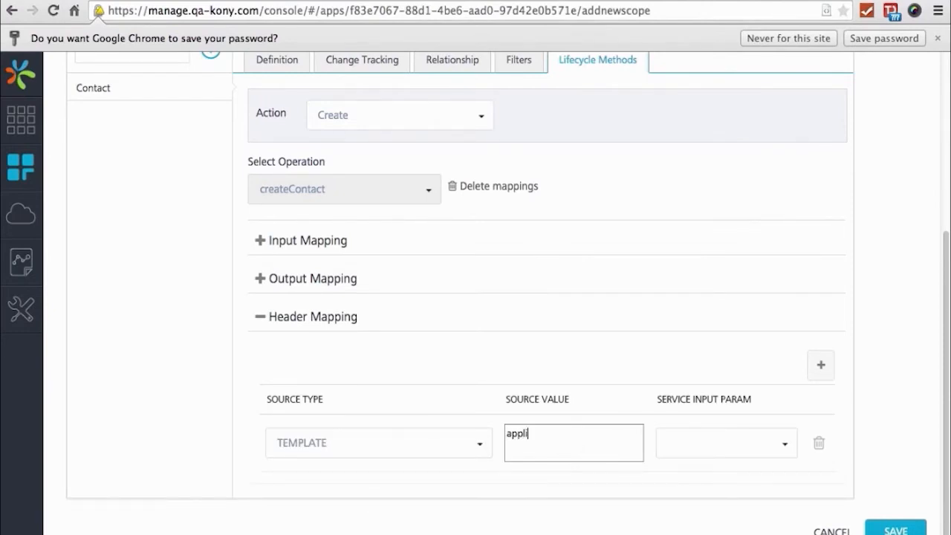
text(cation)
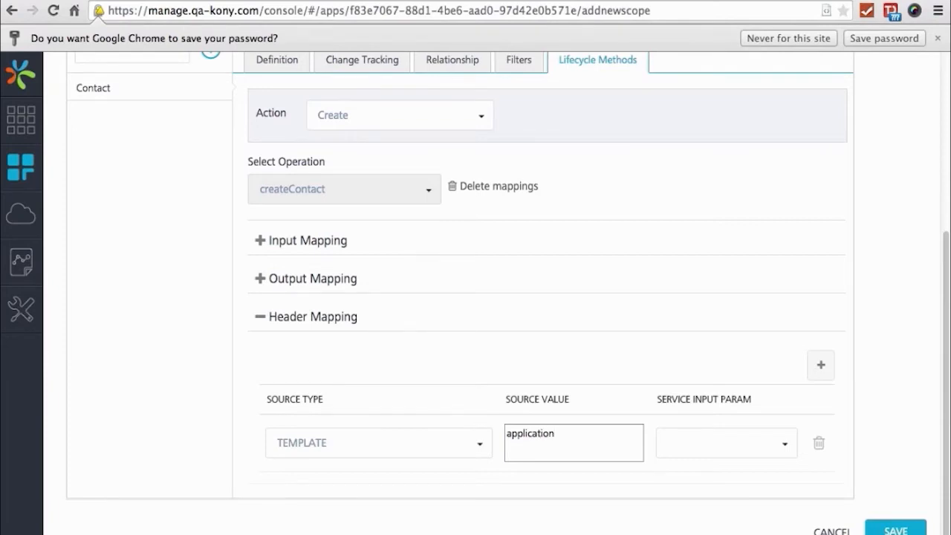
text(/)
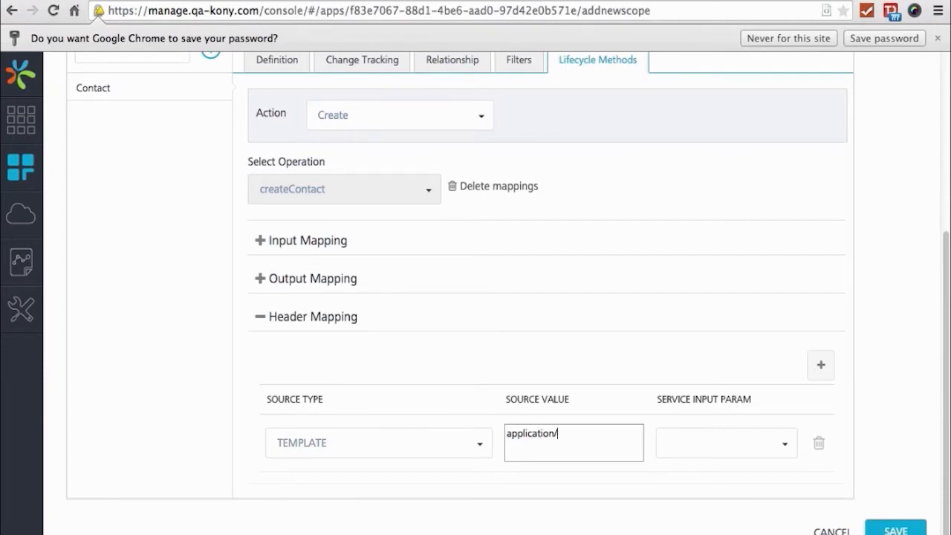
text(xml)
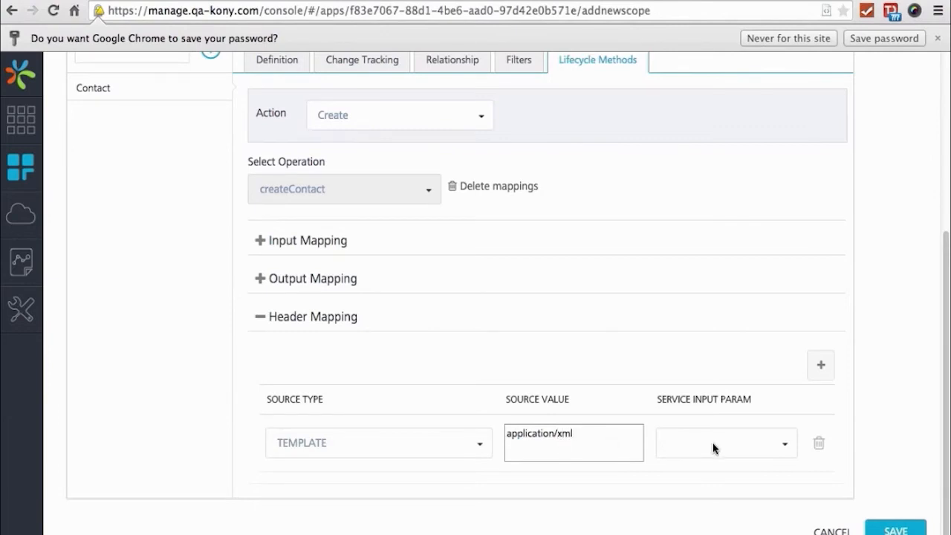
Step: Map that template value to the Content-Type service input param and save the configuration
click(725, 443)
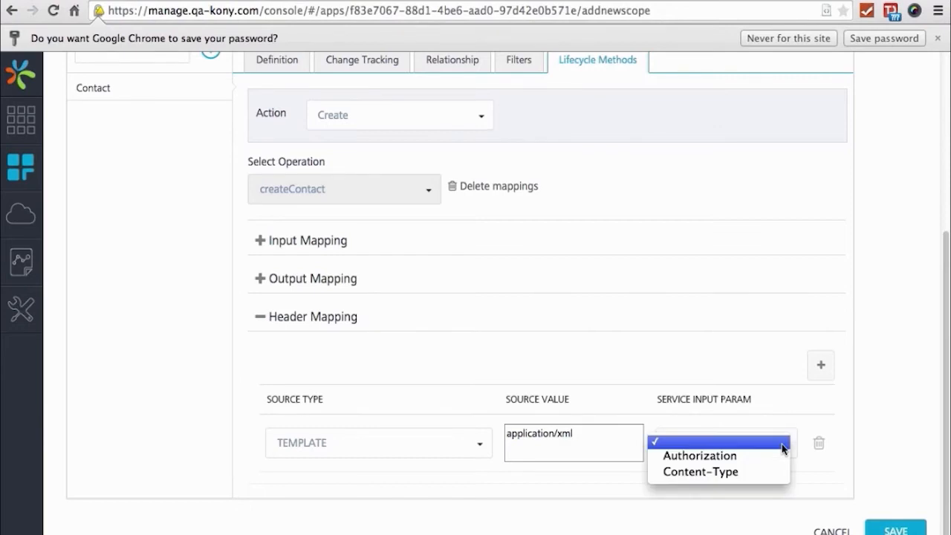
click(700, 471)
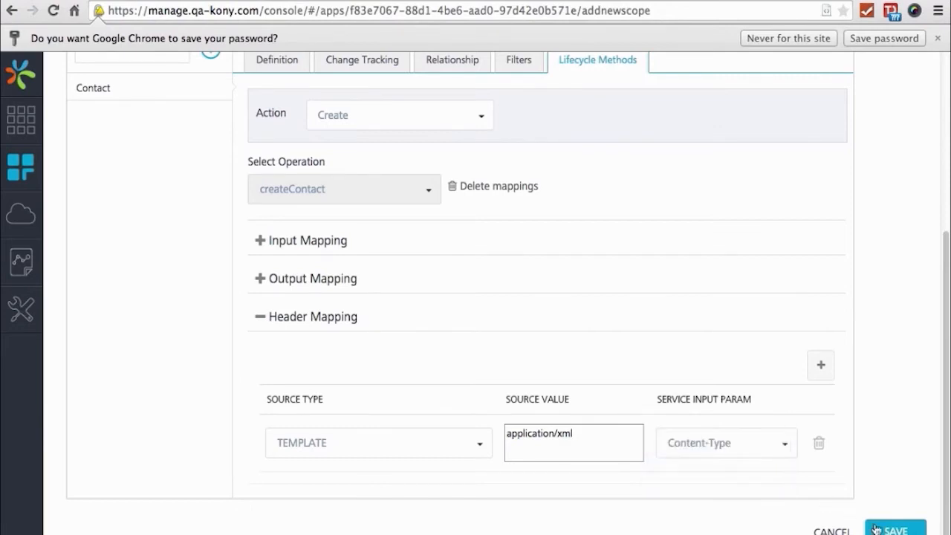
click(894, 529)
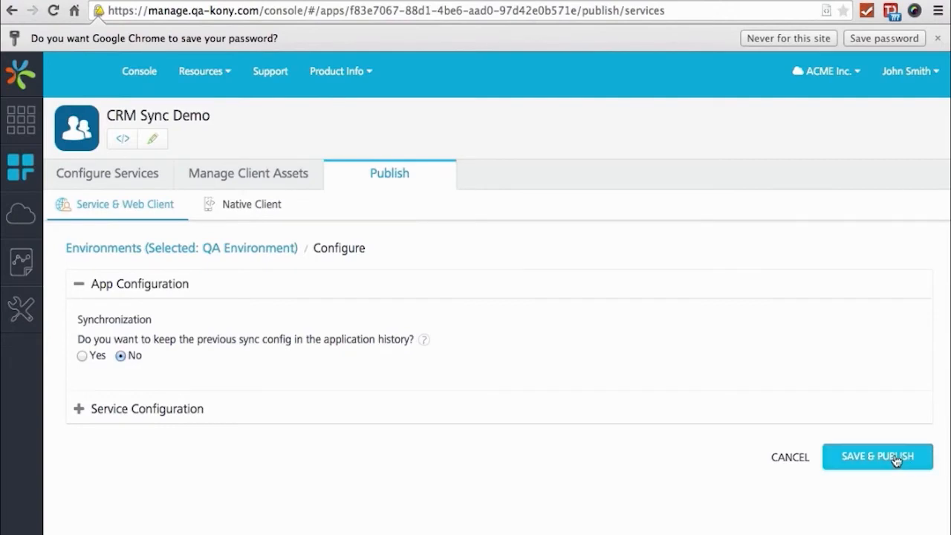
Step: Save & Publish CRM Sync Demo to the QA Environment and dismiss the finished report
click(877, 456)
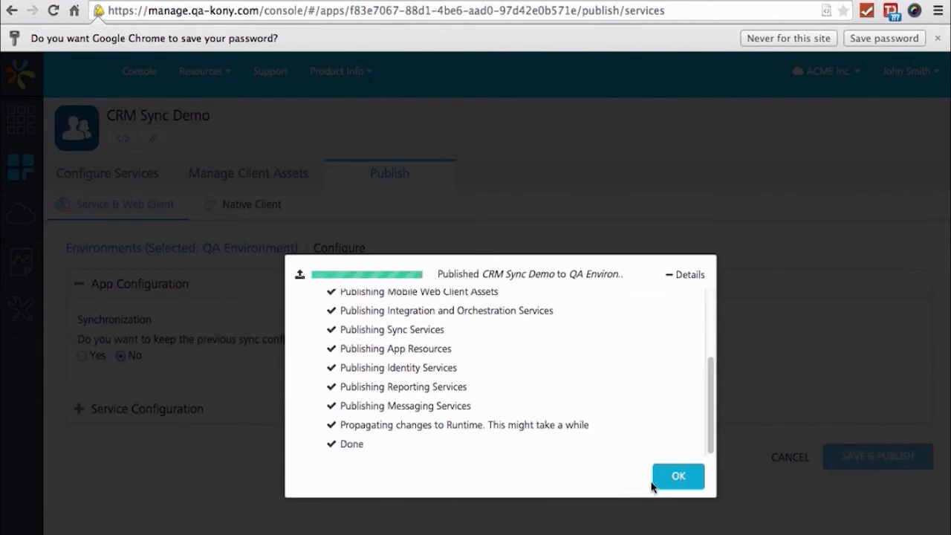
click(677, 475)
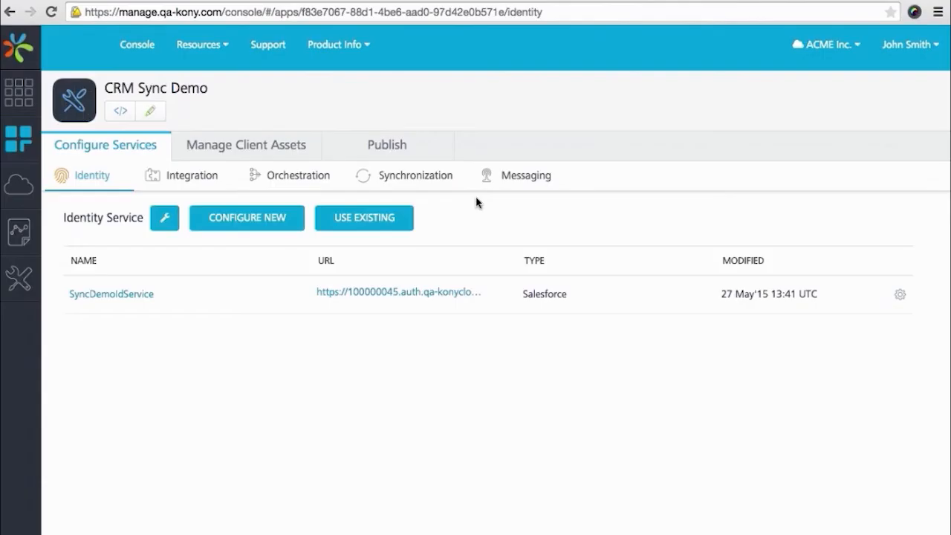
mouse_move(309, 200)
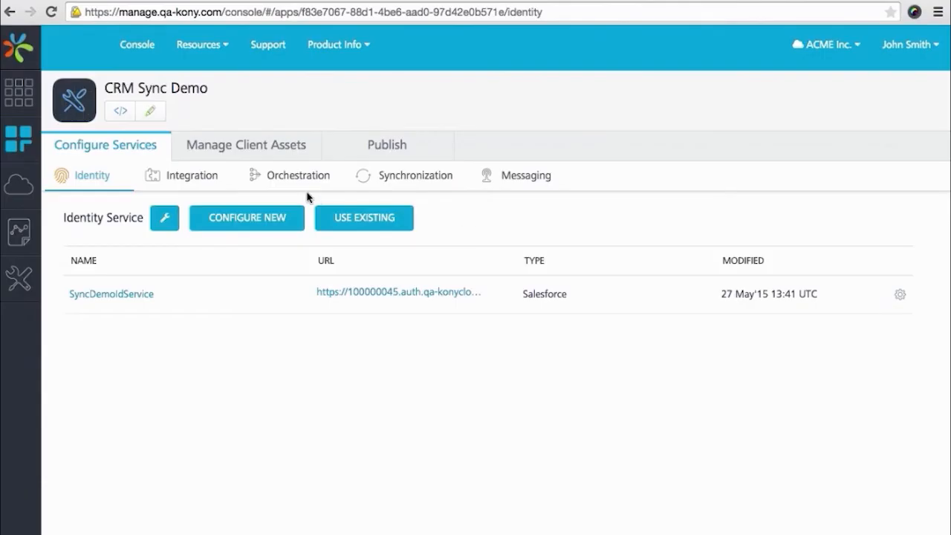
Step: Download the generated sync client code sync_kony (10).zip for the published QA environment
click(386, 144)
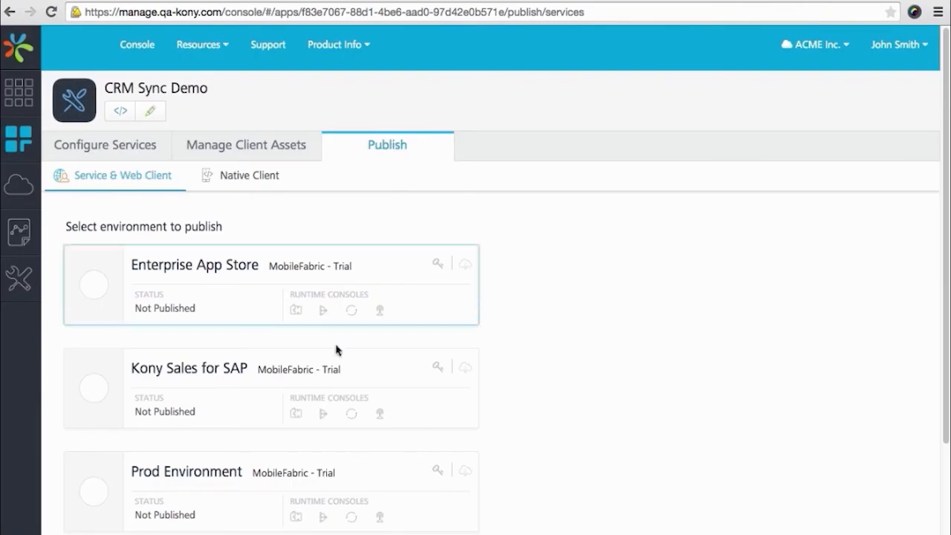
click(465, 446)
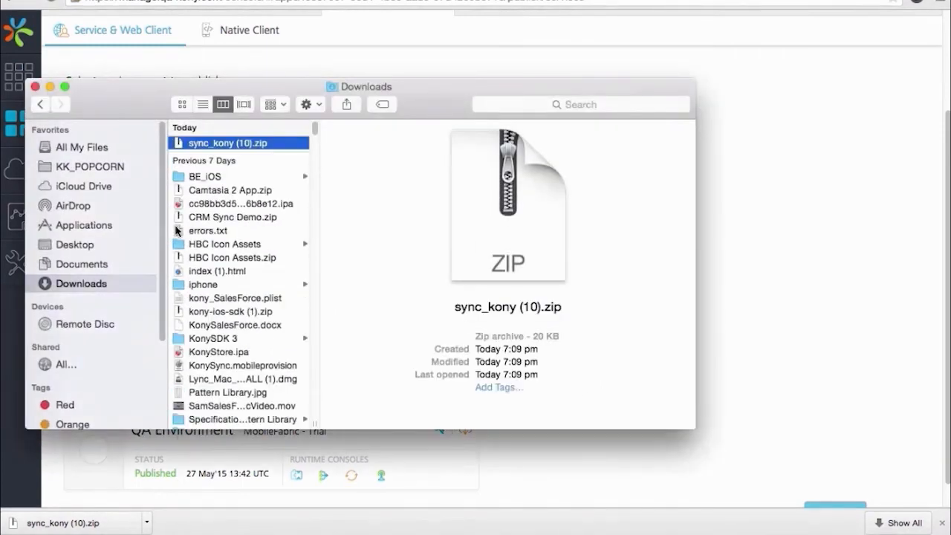
mouse_move(207, 143)
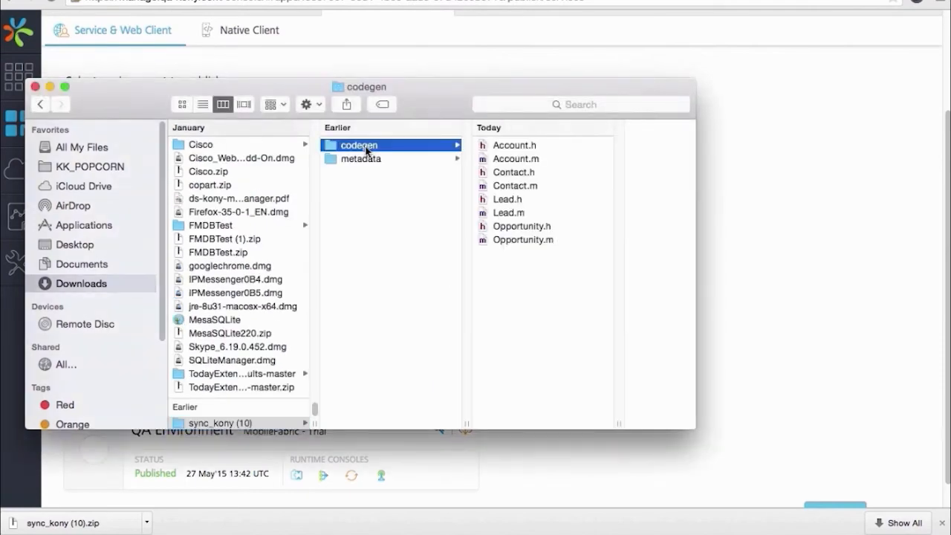
Step: Browse the metadata folder of the extracted sync_kony (10) download and close the Finder window
click(361, 158)
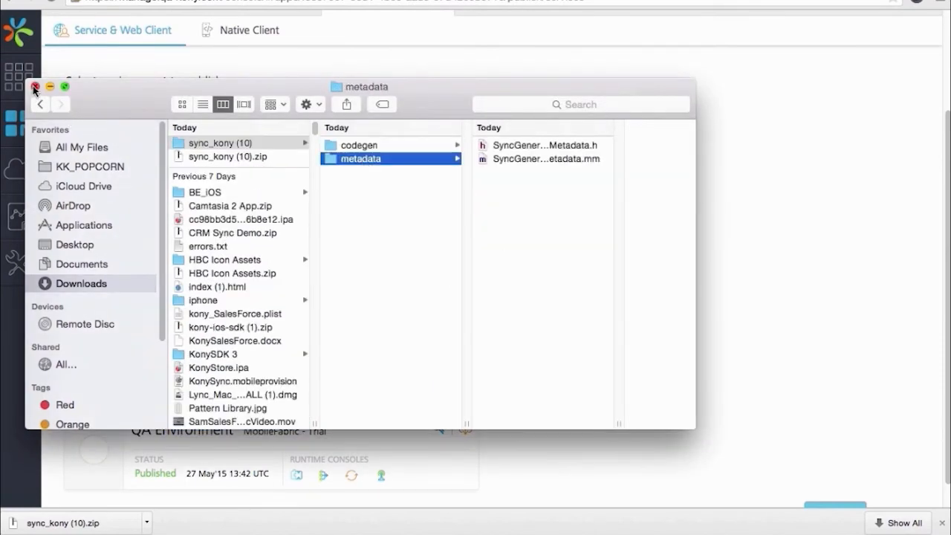
click(34, 86)
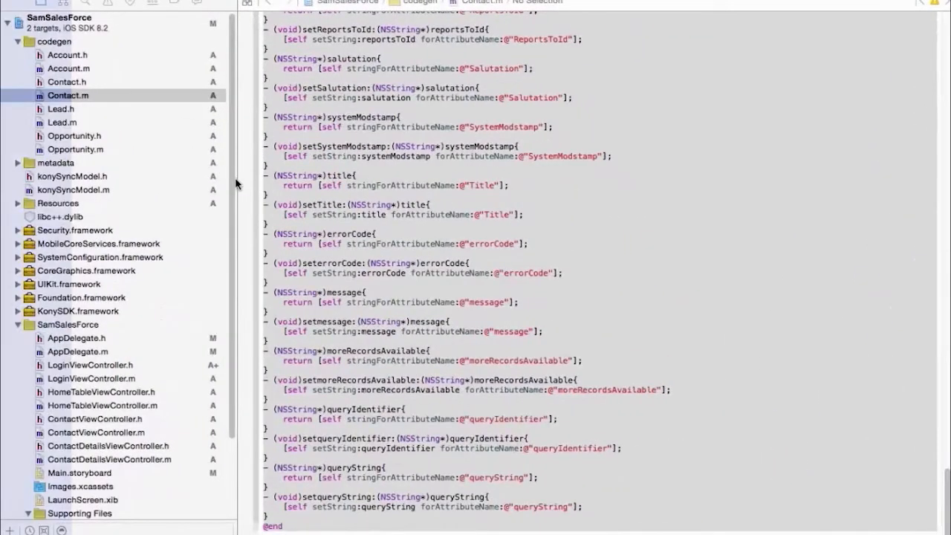
Step: Review the generated getters and setters in Contact.m, then collapse the codegen group
click(67, 94)
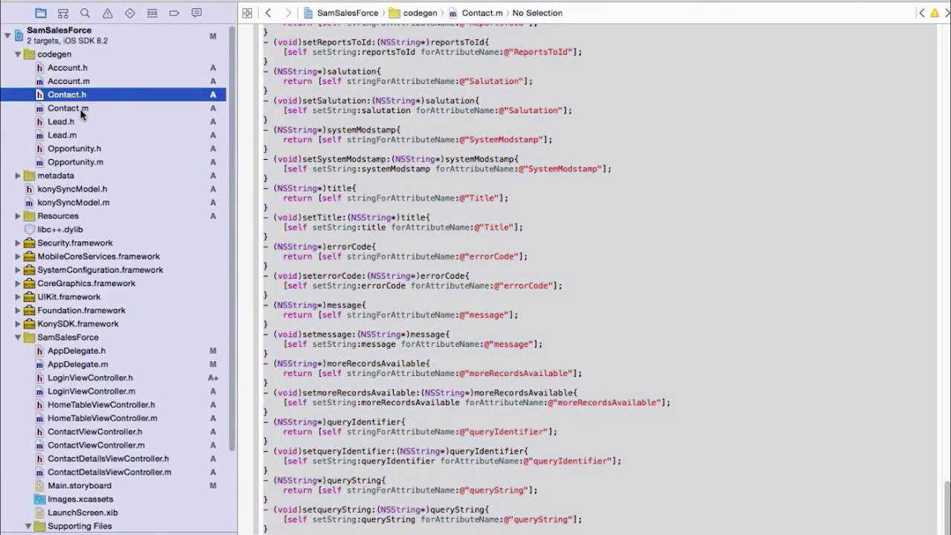
click(69, 107)
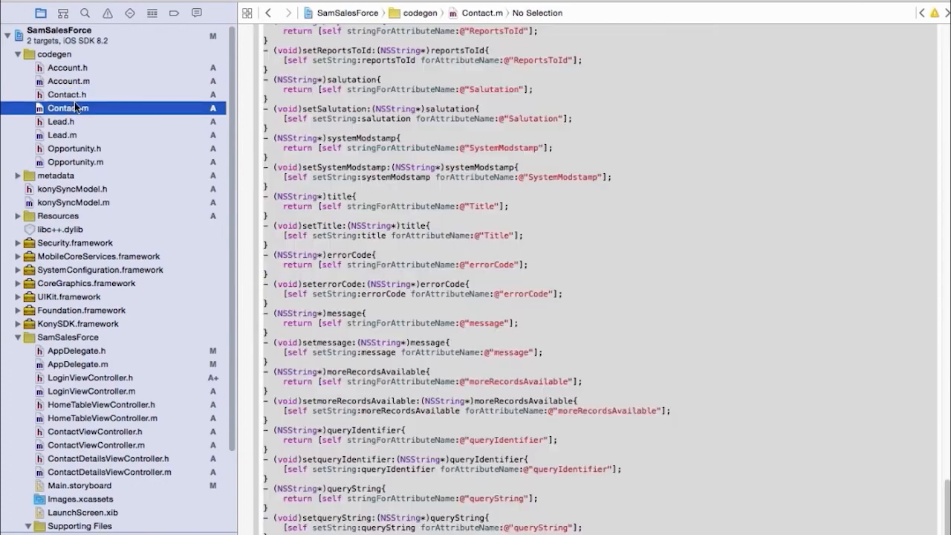
scroll(up, 3)
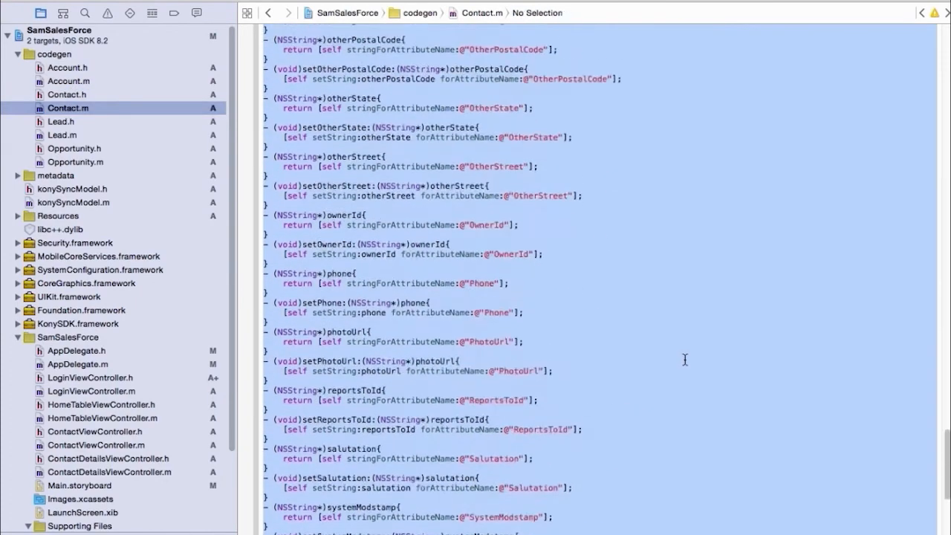
scroll(up, 3)
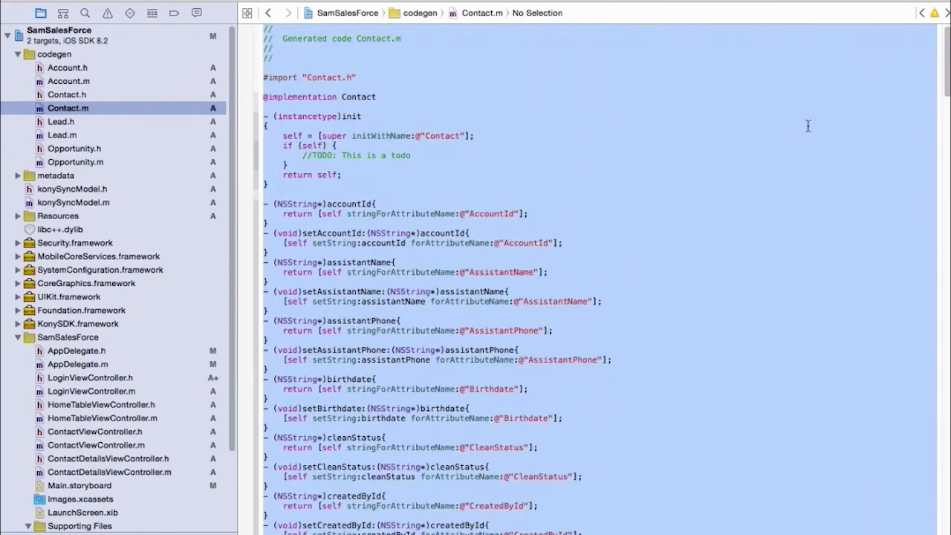
scroll(down, 3)
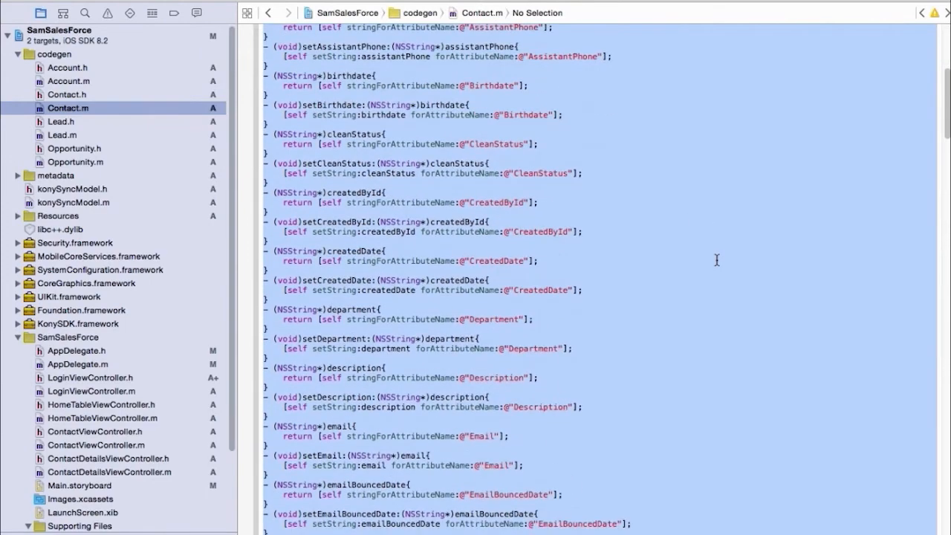
scroll(down, 3)
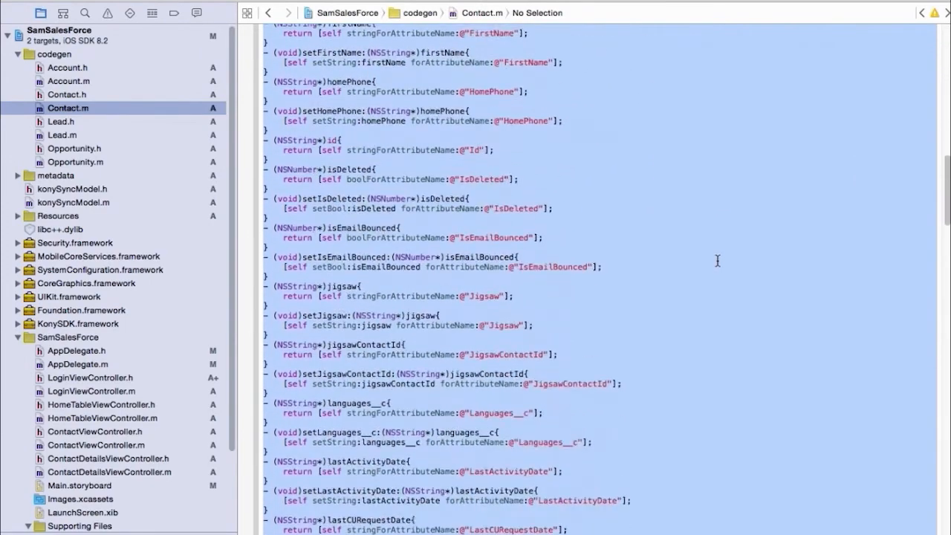
scroll(down, 3)
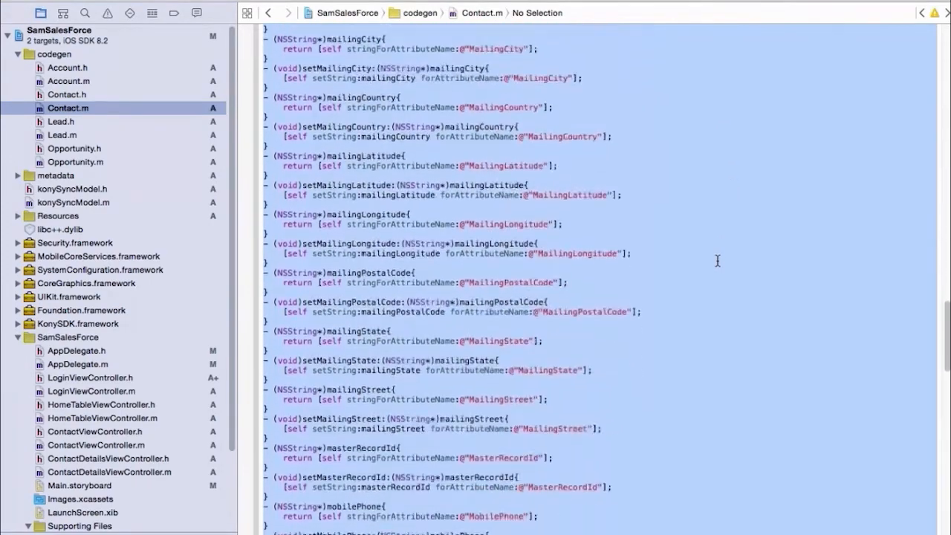
scroll(down, 3)
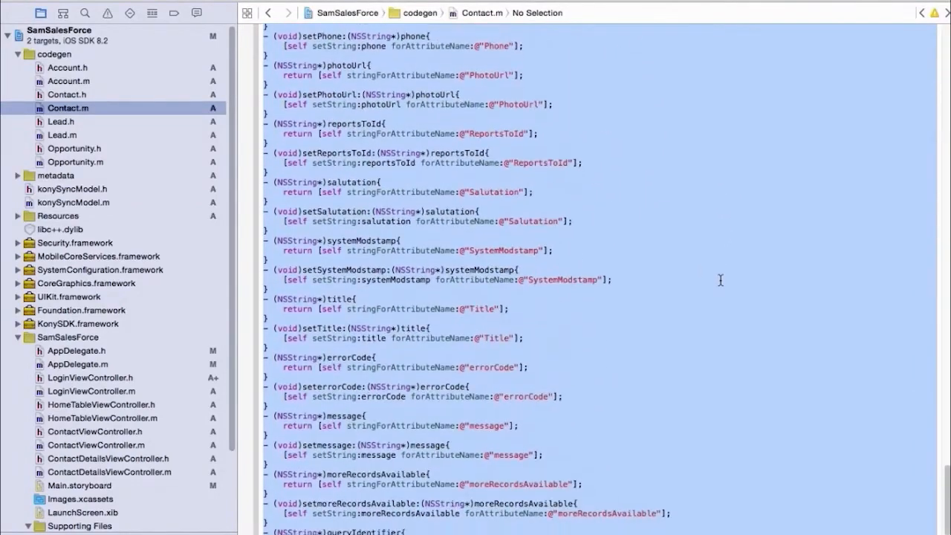
scroll(down, 3)
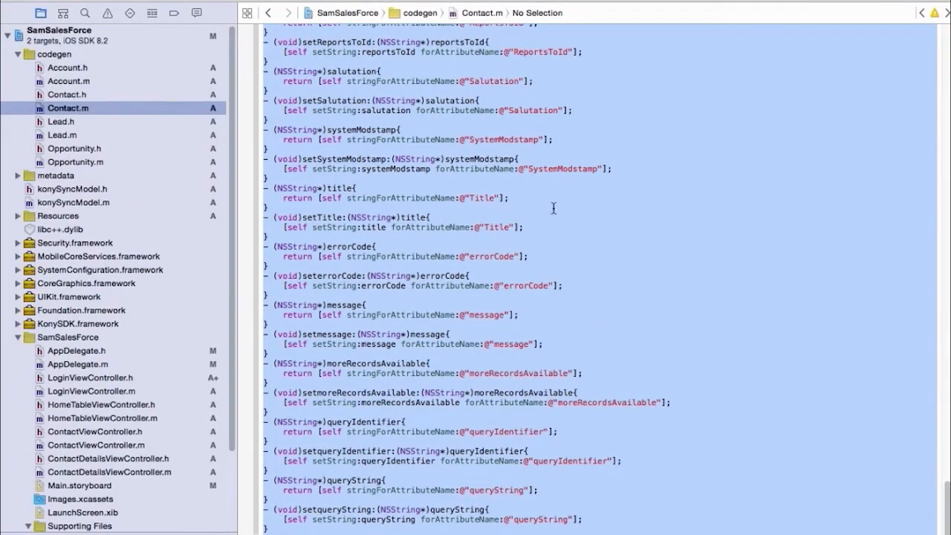
click(18, 54)
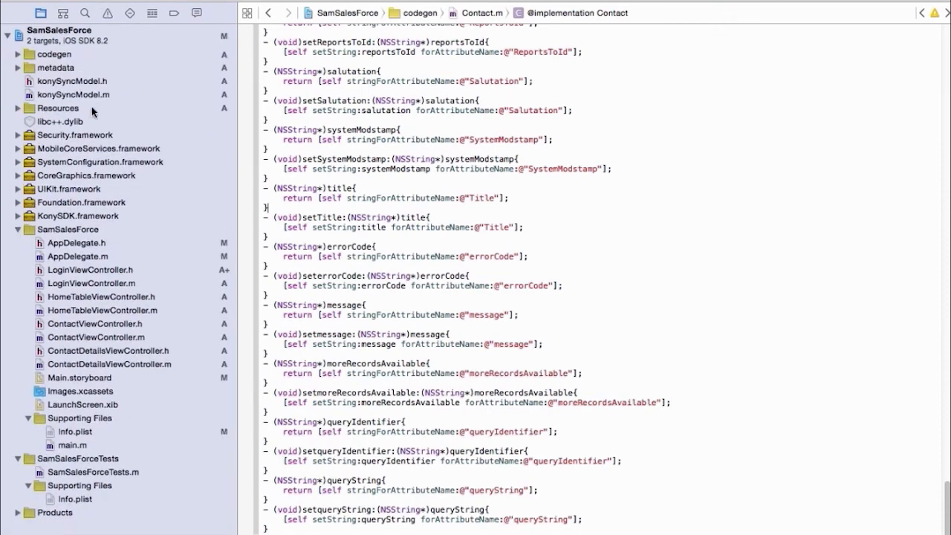
Step: Open konySyncModel.m and scroll to the StartSyncWithNetworkOptionsAndSyncObject method
click(71, 95)
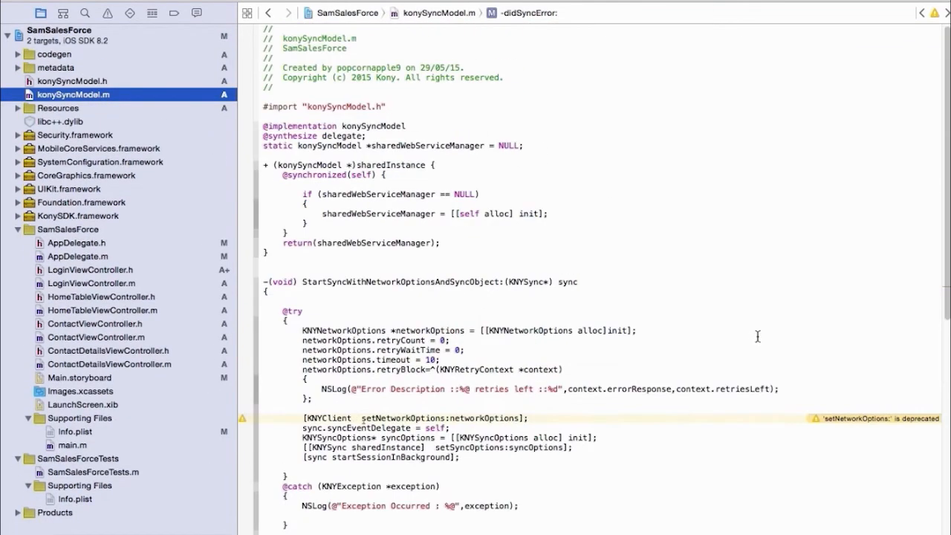
scroll(down, 3)
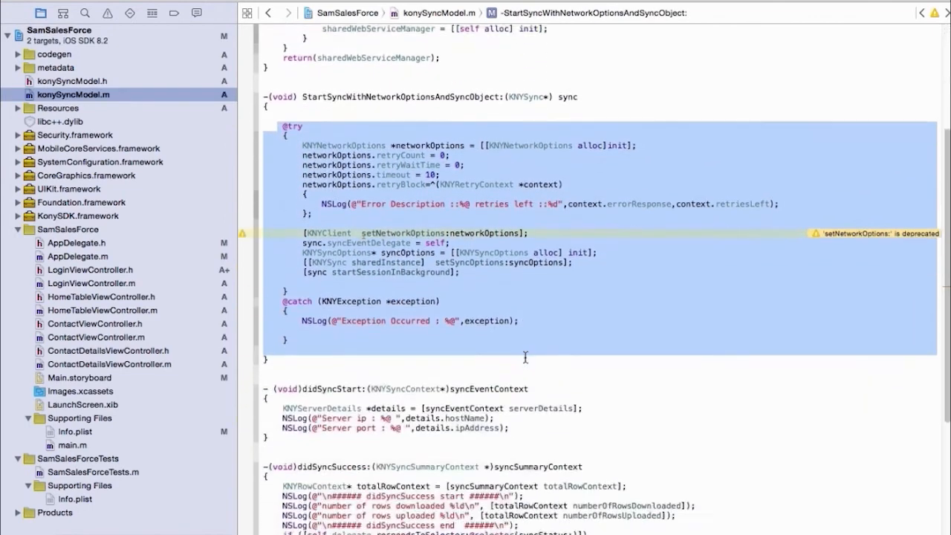
scroll(down, 3)
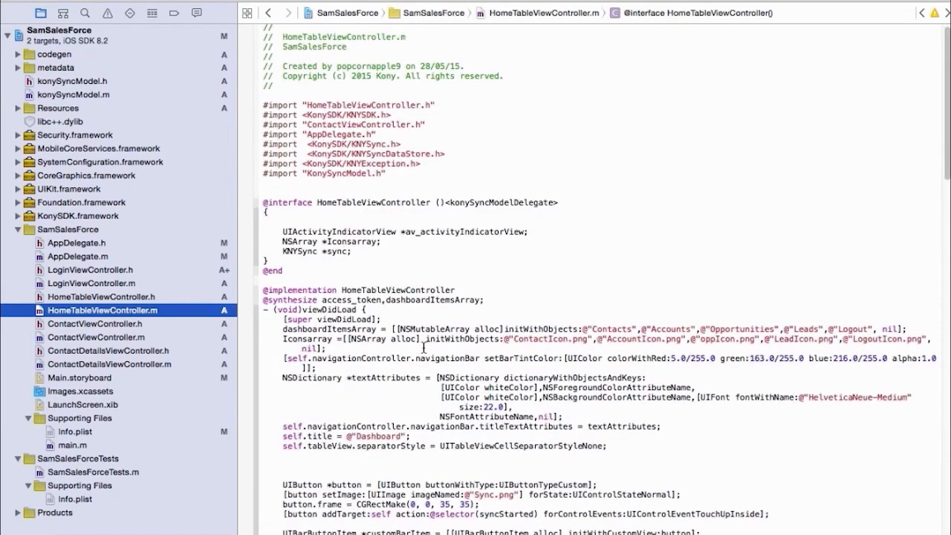
Step: Review viewDidLoad's sync button setup and syncStarted's StartSyncWithNetworkOptionsAndSyncObject call in HomeTableViewController.m
scroll(down, 3)
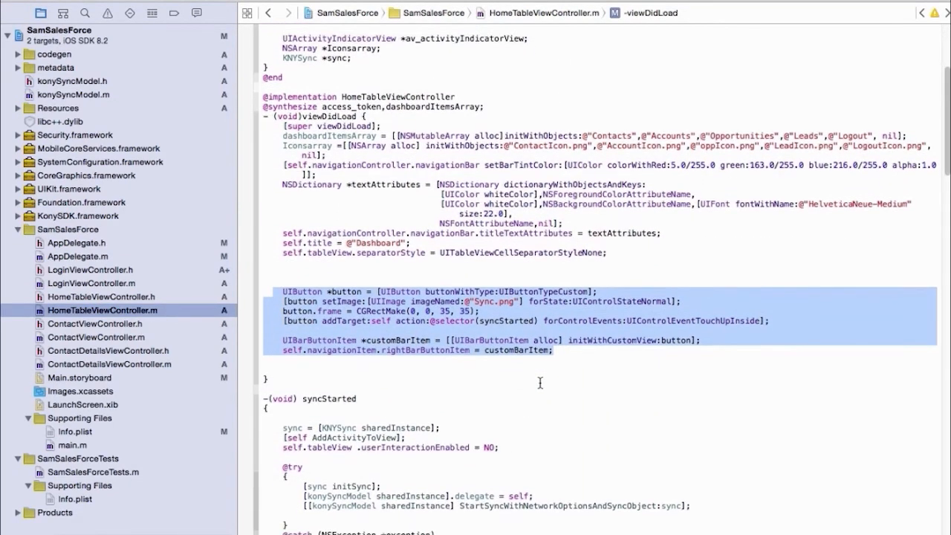
scroll(up, 3)
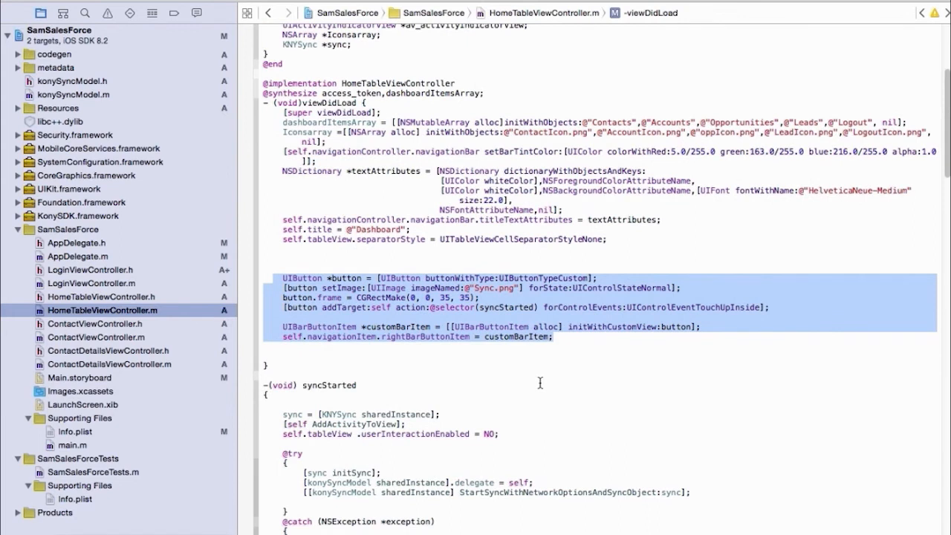
click(508, 306)
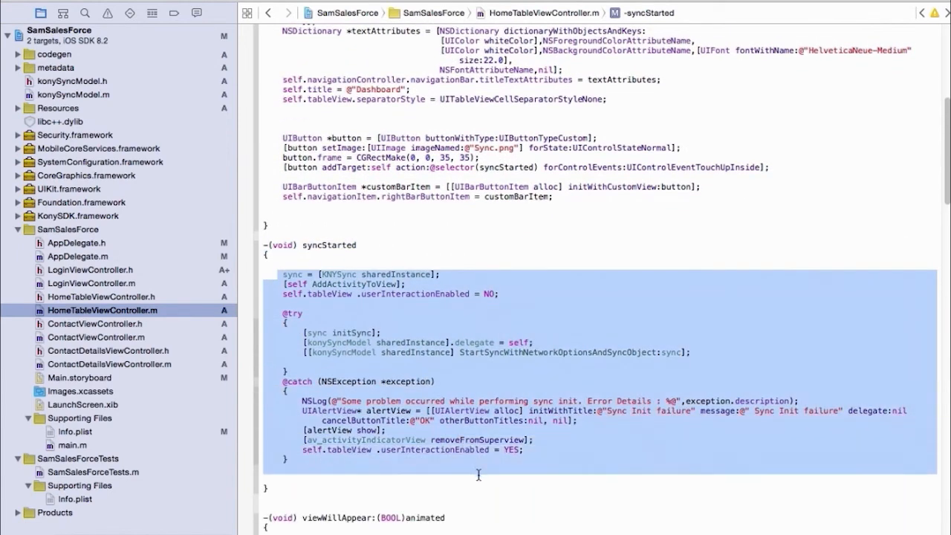
scroll(down, 3)
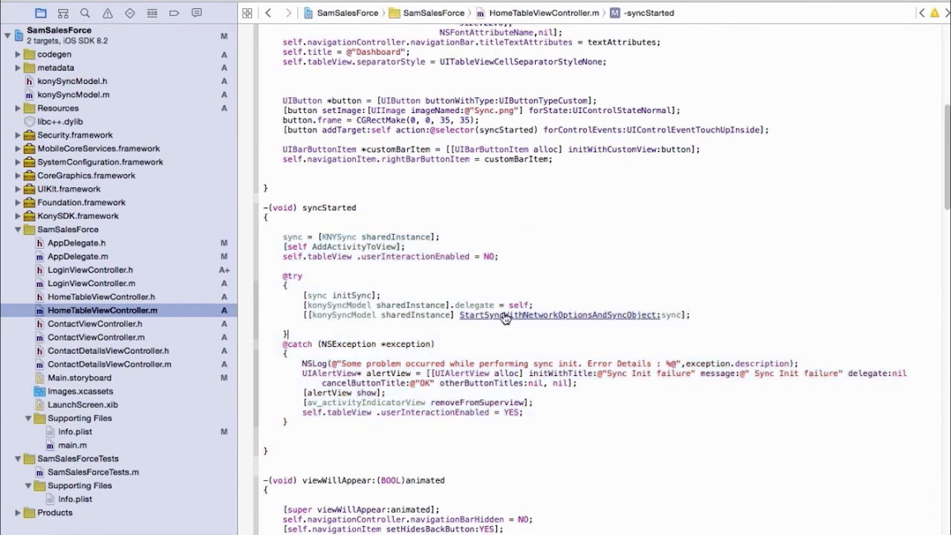
click(558, 315)
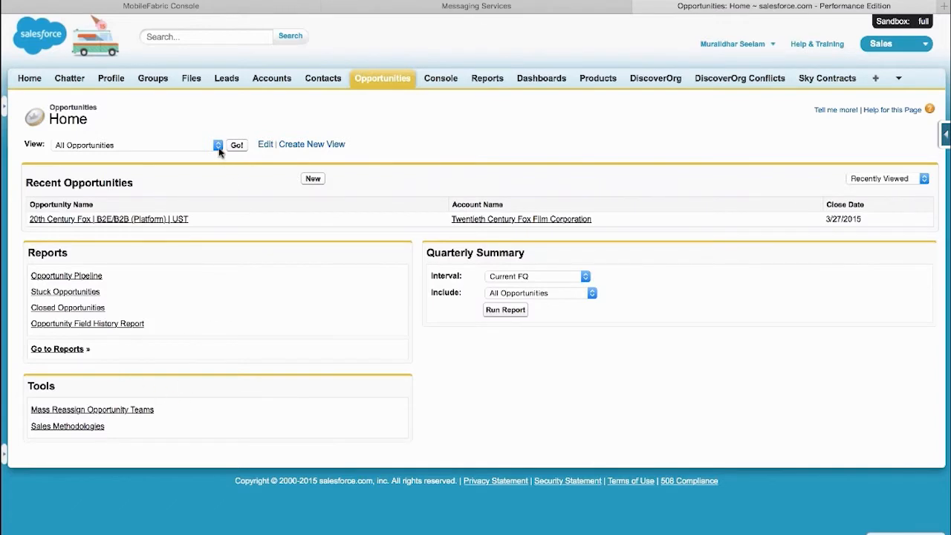
Step: Switch the Opportunities view to All Opportunities and load the full list
click(217, 146)
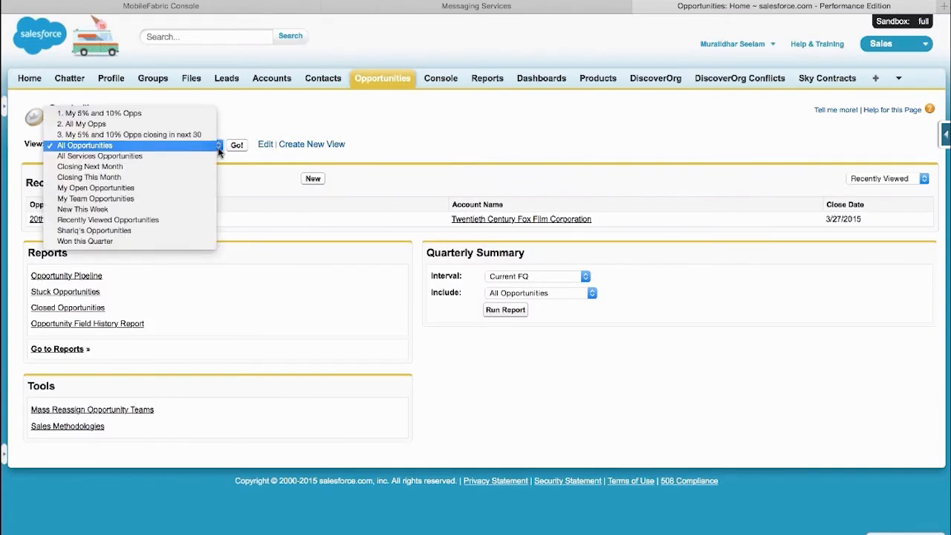
click(83, 145)
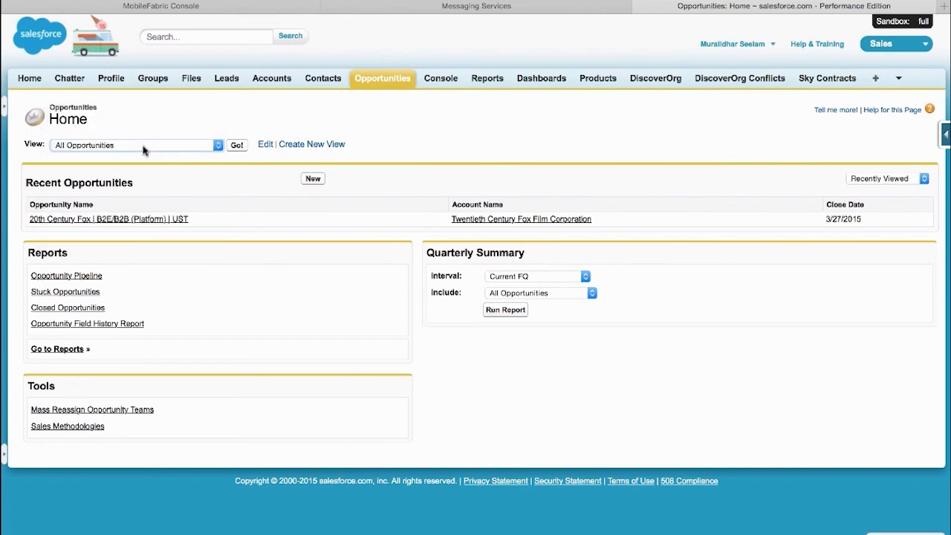
click(236, 146)
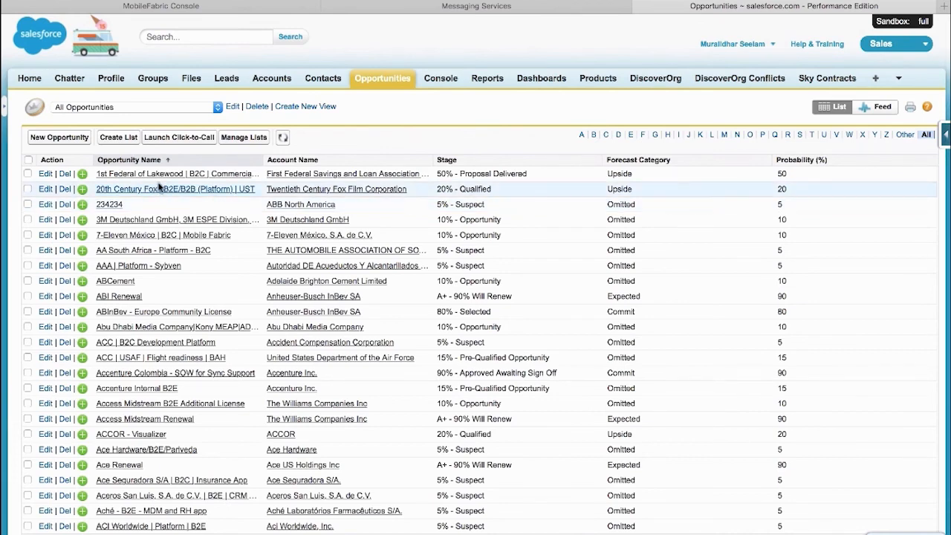
Step: Set the 20th Century Fox opportunity's Stage to 50% - Proposal Delivered and save the record
click(169, 189)
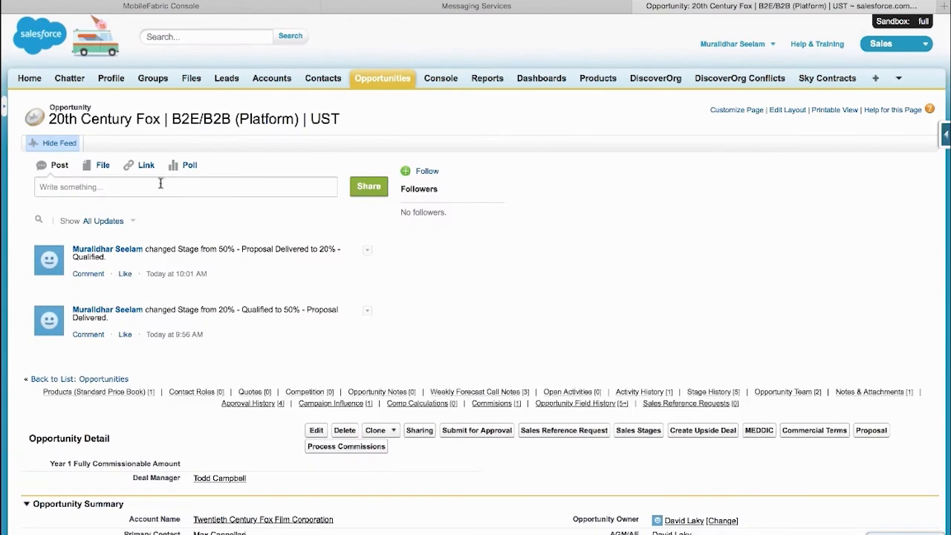
mouse_move(490, 267)
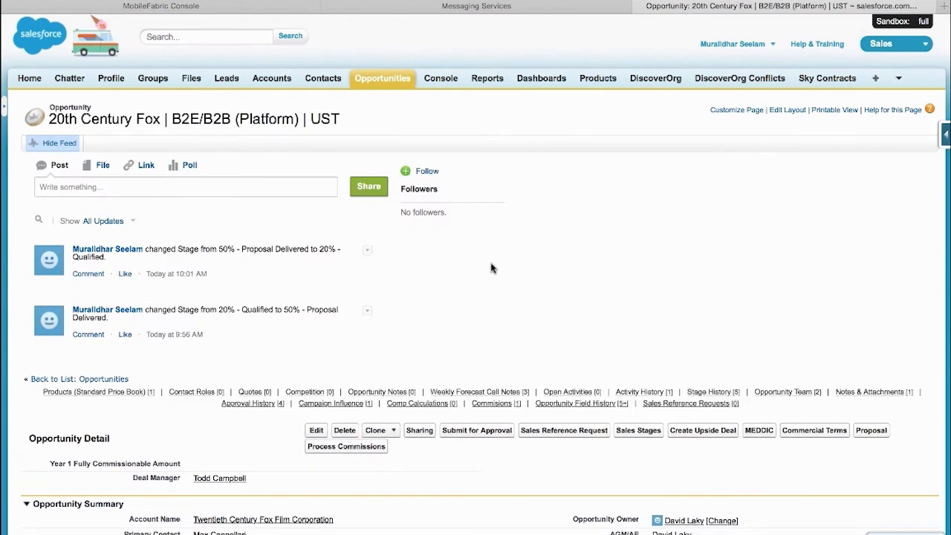
scroll(down, 3)
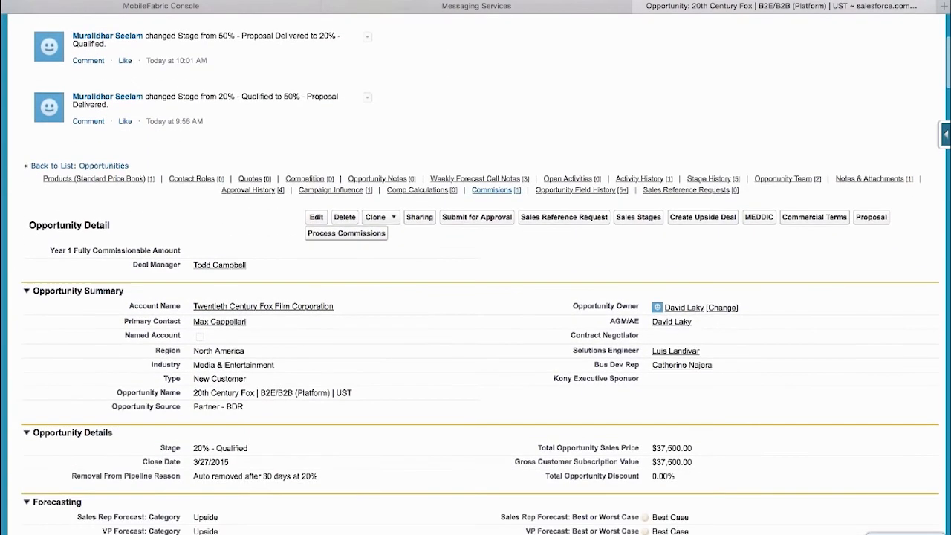
scroll(down, 3)
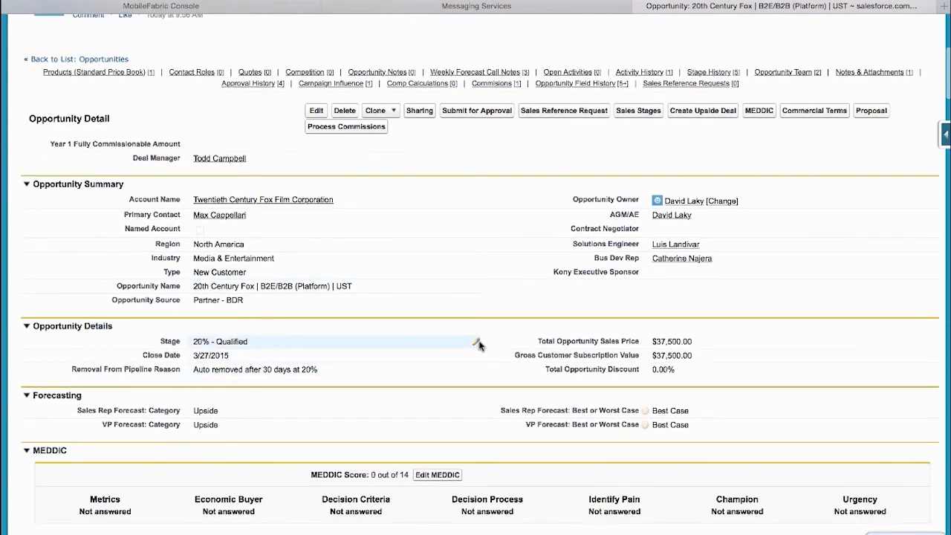
click(479, 342)
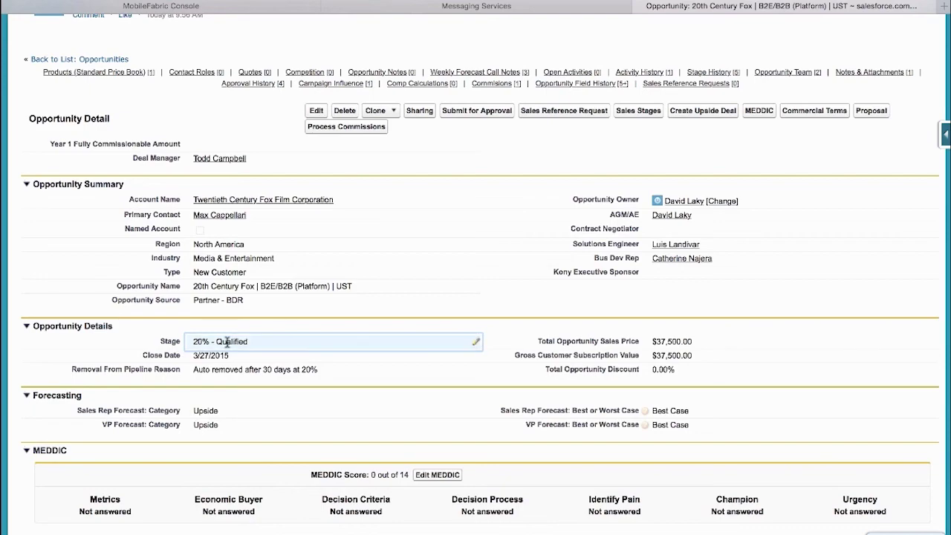
click(475, 342)
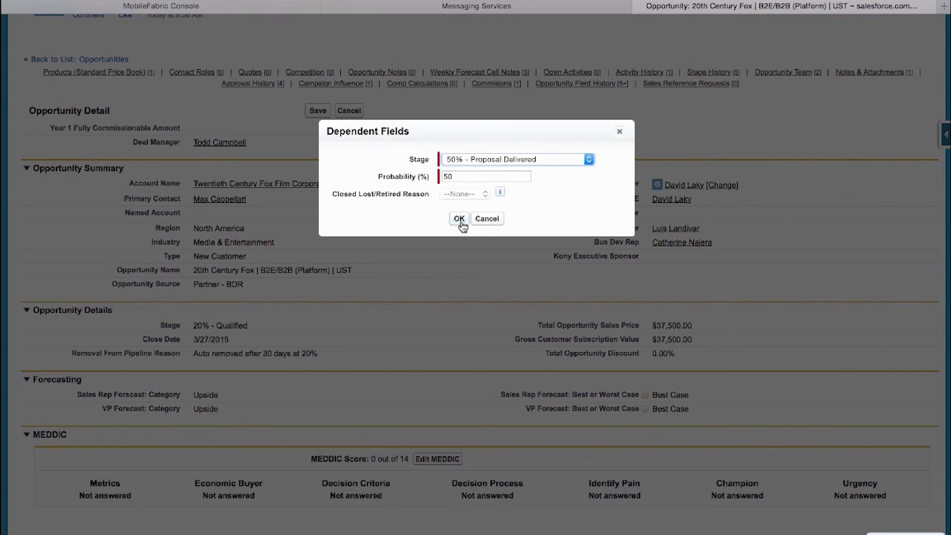
click(458, 217)
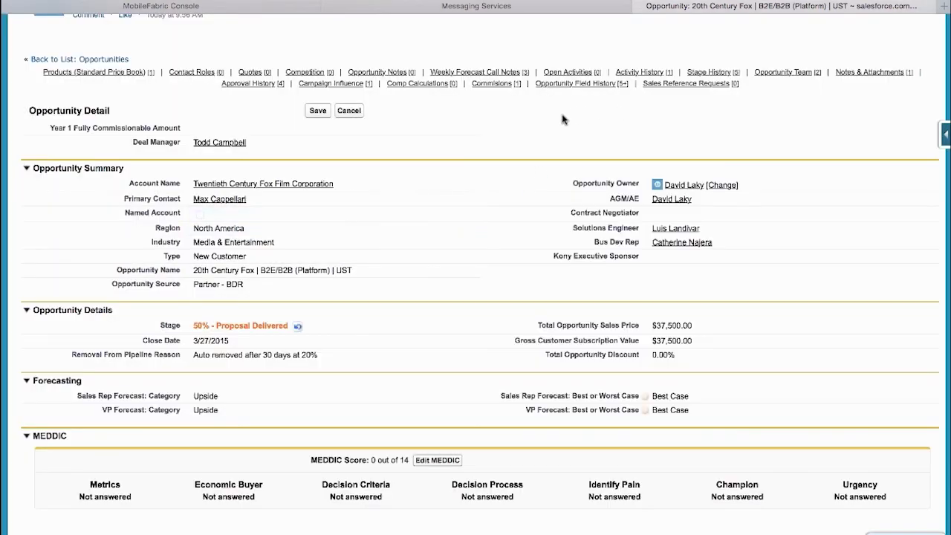
click(318, 110)
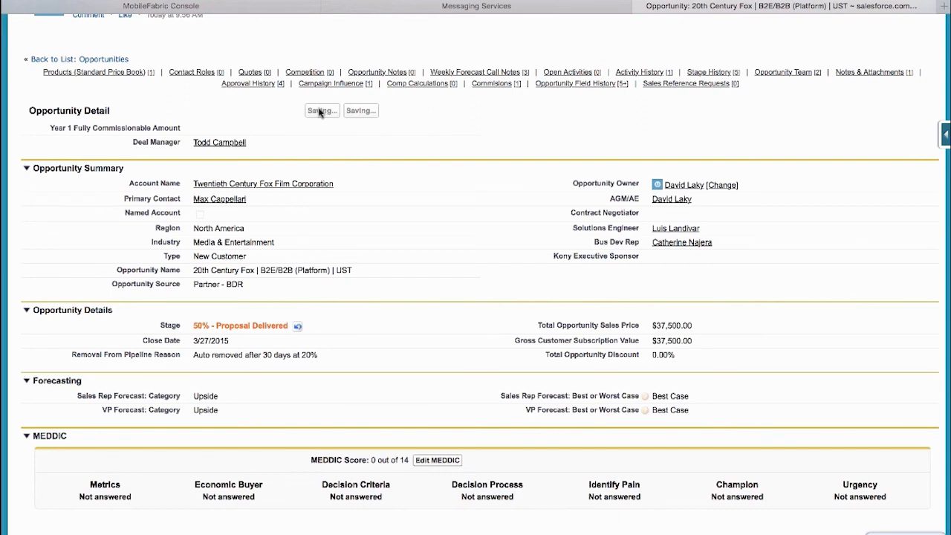
mouse_move(384, 406)
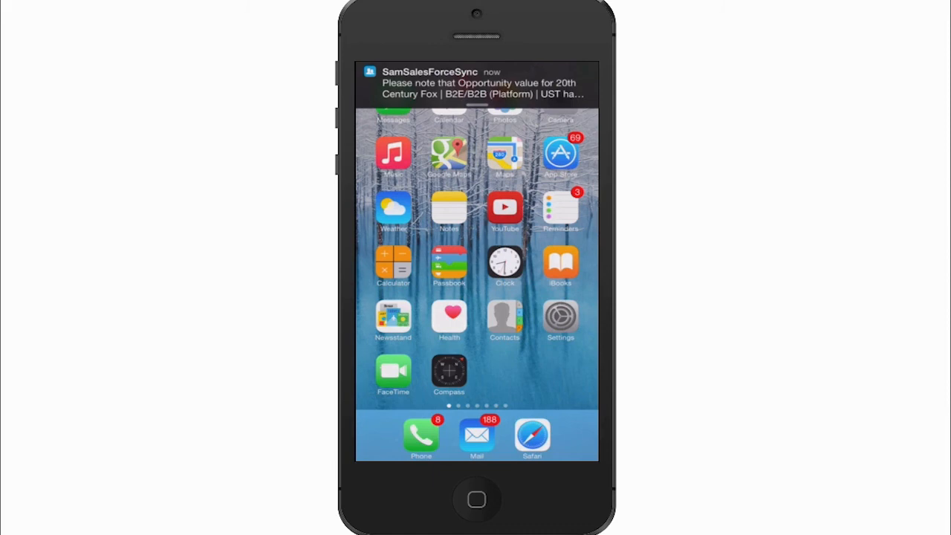
Step: Enter the app from the SamSalesForceSync banner and acknowledge the 20-to-50 change alert
click(476, 83)
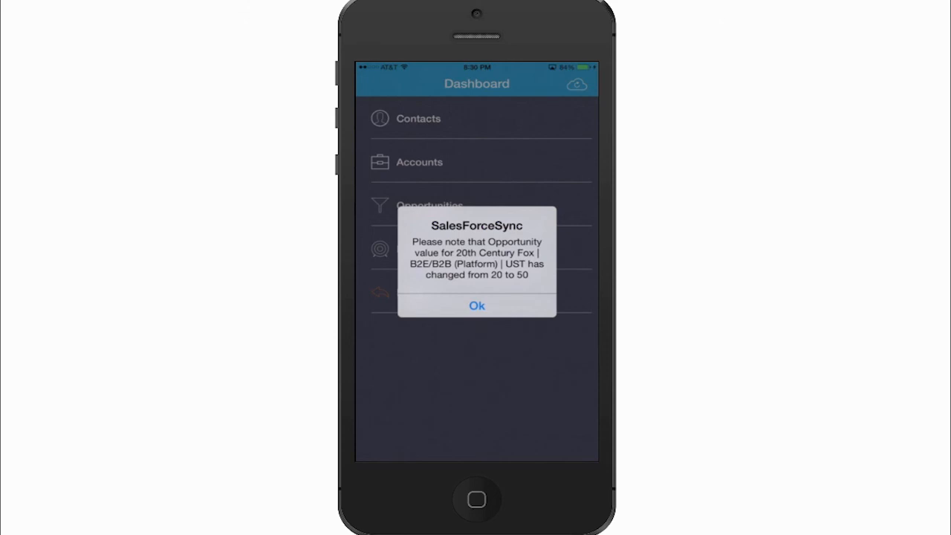
click(475, 306)
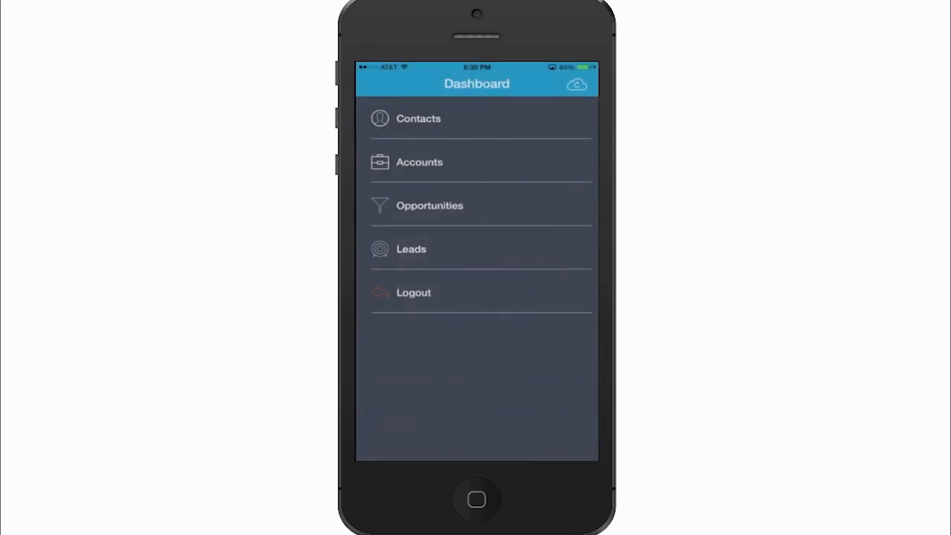